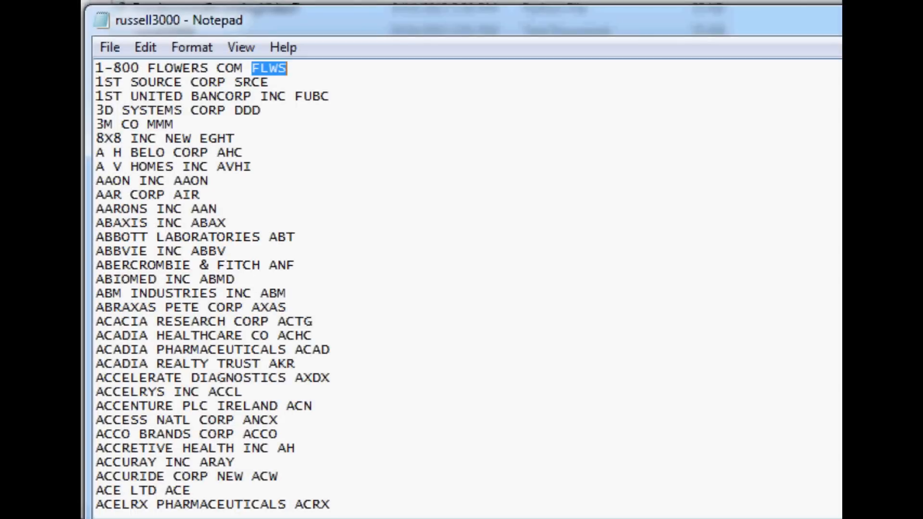
{"action": "mouse_move", "coordinate": [799, 240]}
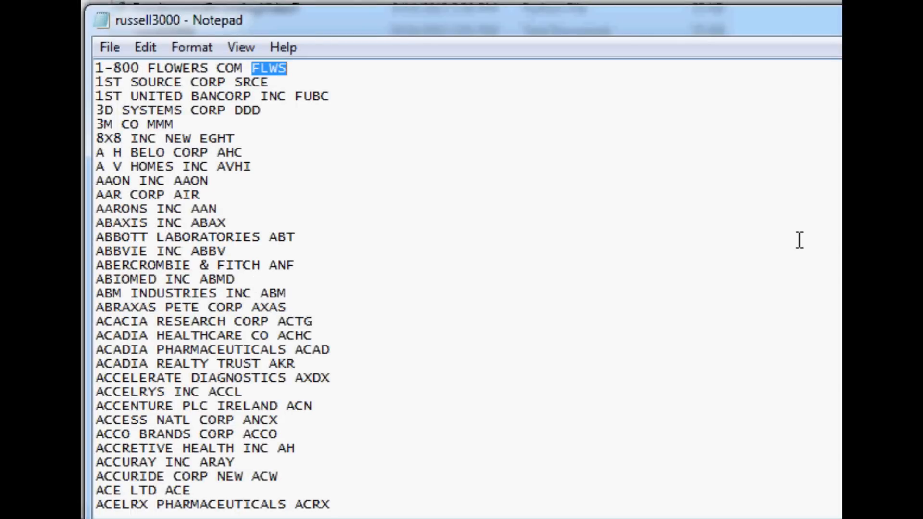
{"action": "mouse_move", "coordinate": [835, 102]}
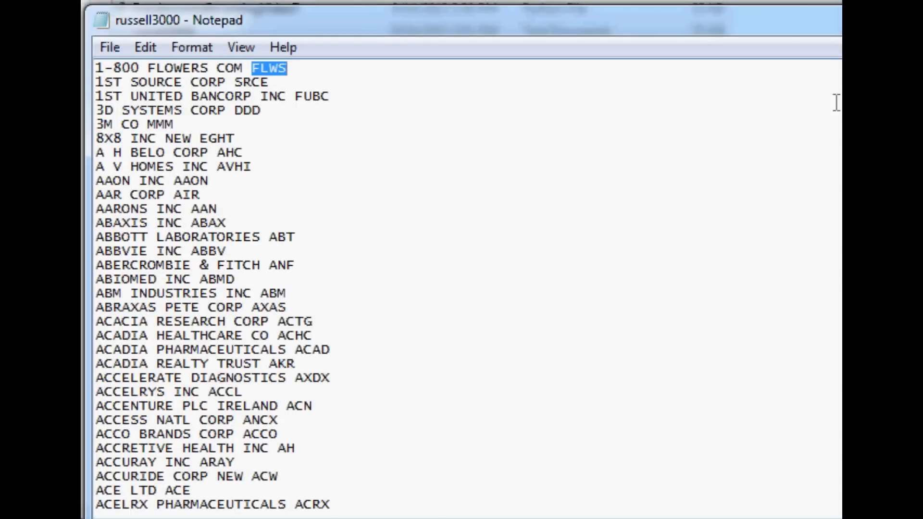
{"action": "mouse_move", "coordinate": [219, 47]}
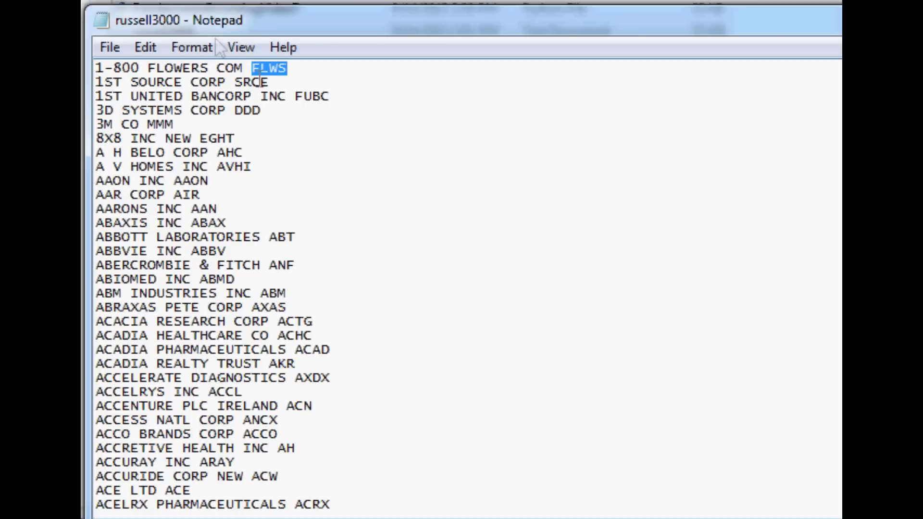
{"action": "mouse_move", "coordinate": [794, 159]}
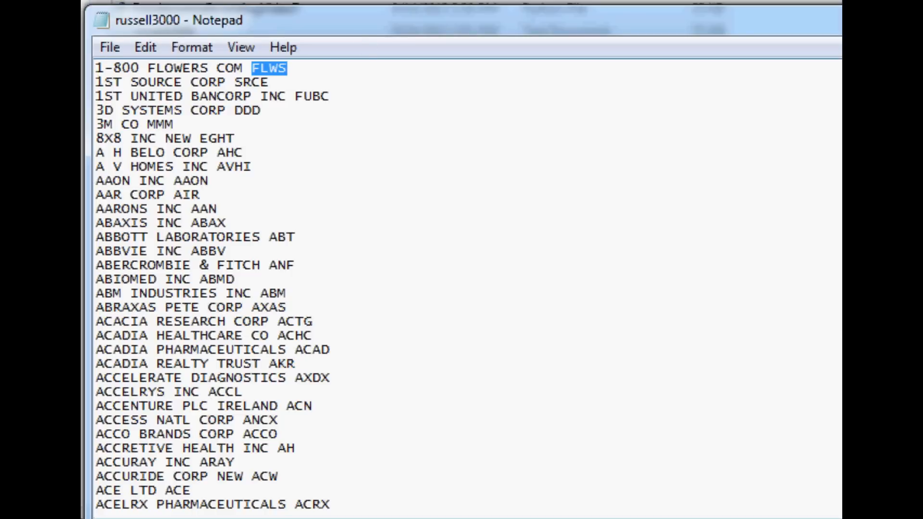
{"action": "mouse_move", "coordinate": [767, 217]}
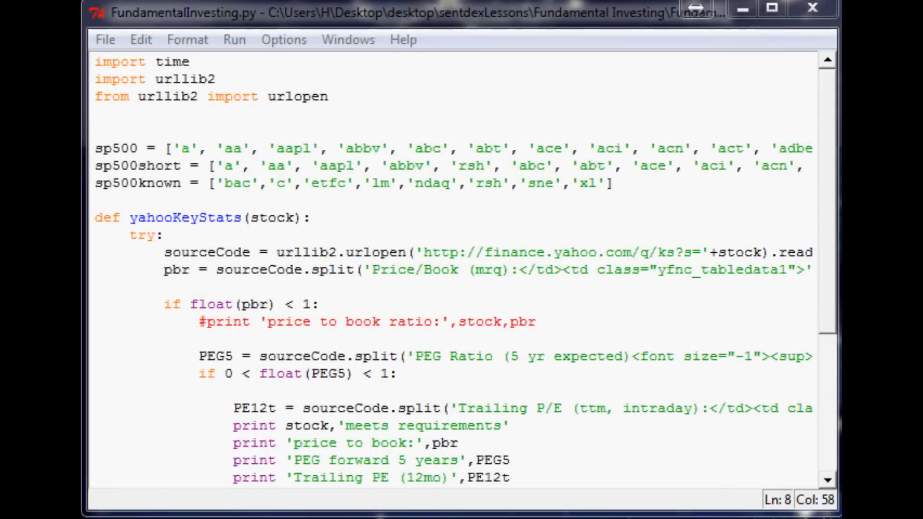
Step: Delete all existing code in FundamentalInvesting.py and save the blank file with Ctrl+S
{"action": "left_click", "coordinate": [547, 252]}
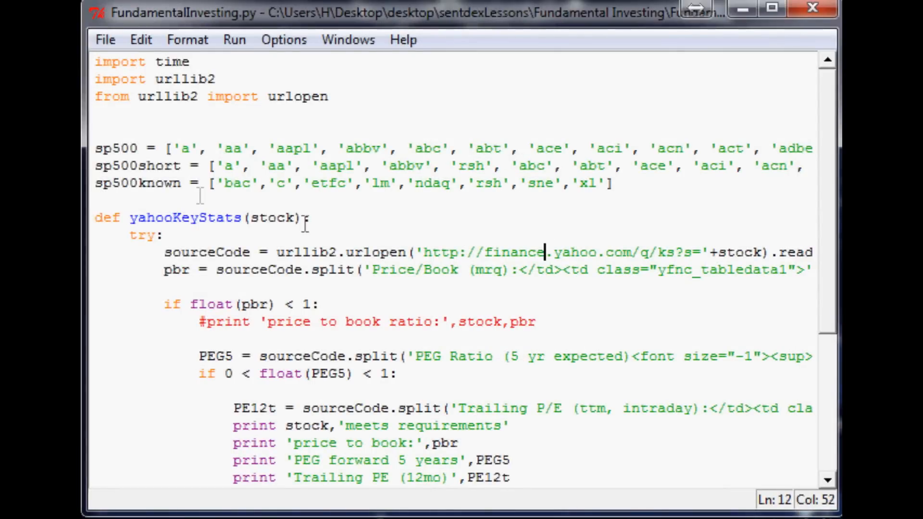
{"action": "left_click", "coordinate": [96, 114]}
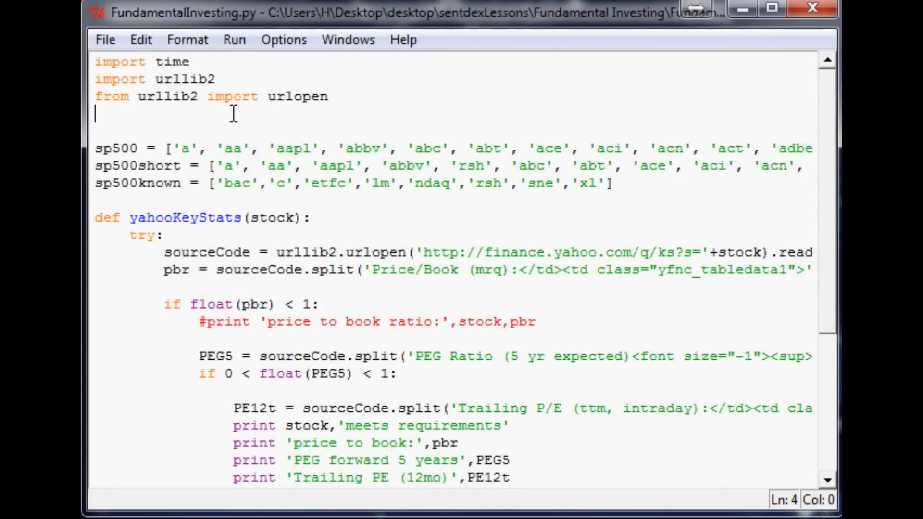
{"action": "mouse_move", "coordinate": [103, 76]}
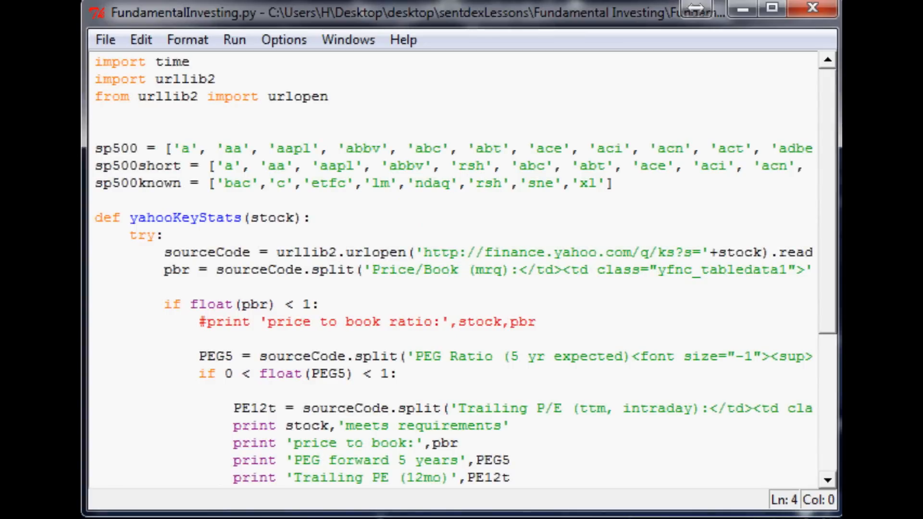
{"action": "left_click", "coordinate": [96, 114]}
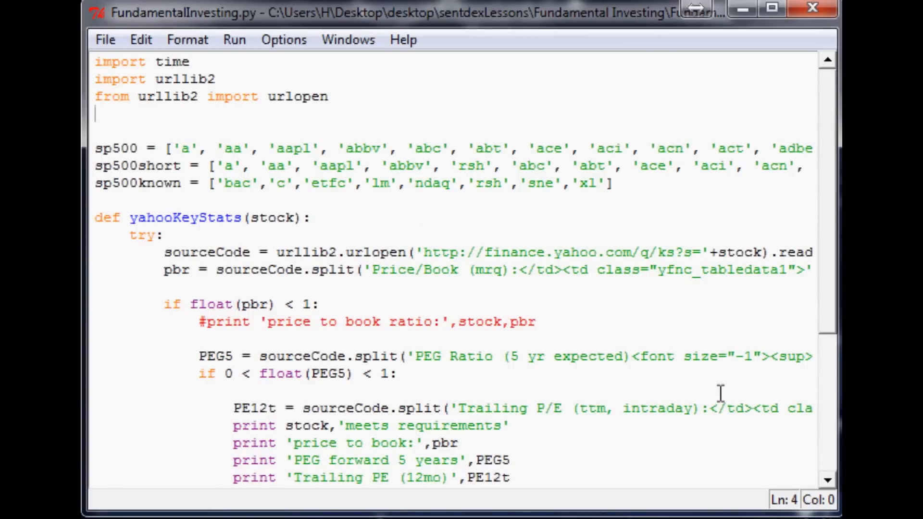
{"action": "scroll", "scroll_direction": "down", "scroll_amount": 3}
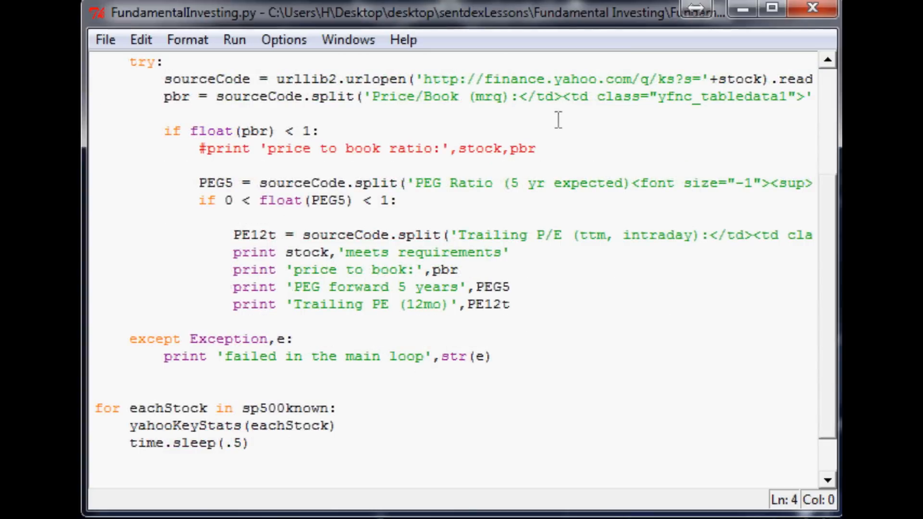
{"action": "scroll", "scroll_direction": "up", "scroll_amount": 3}
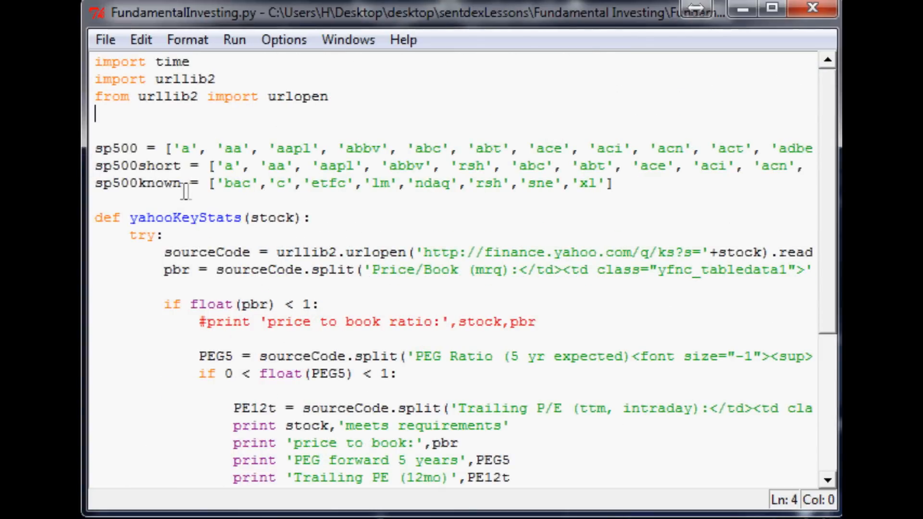
{"action": "scroll", "scroll_direction": "down", "scroll_amount": 3}
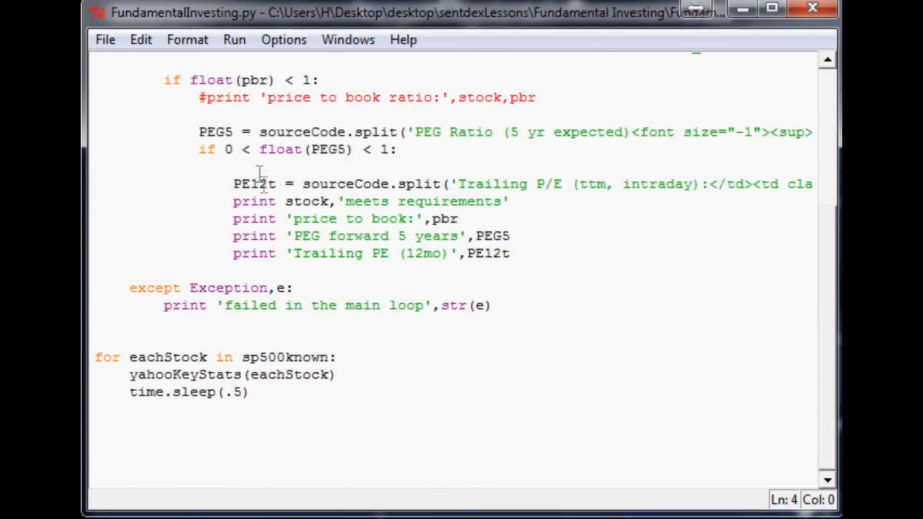
{"action": "scroll", "scroll_direction": "up", "scroll_amount": 3}
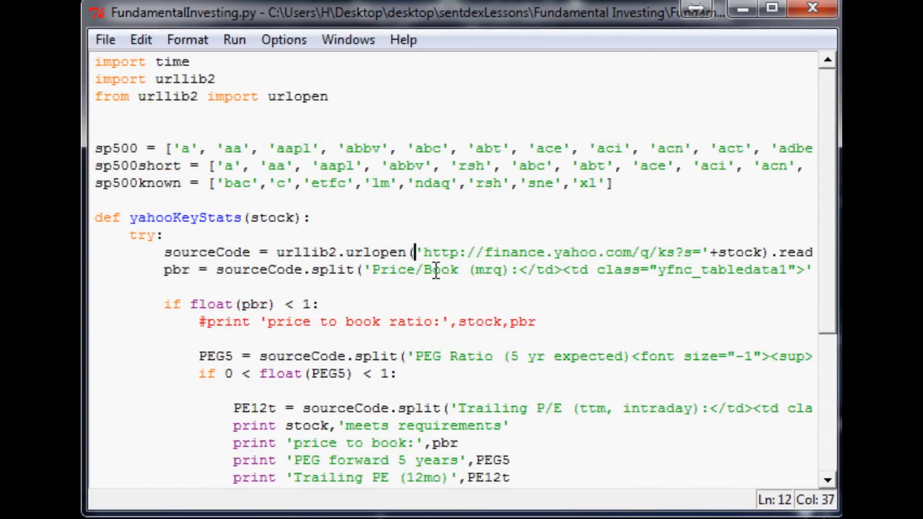
{"action": "left_click", "coordinate": [436, 269]}
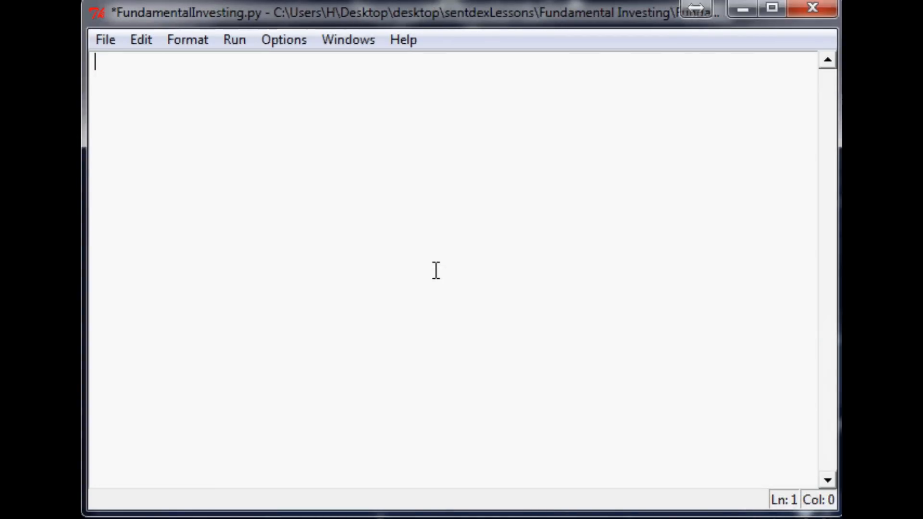
{"action": "key", "text": "ctrl+s"}
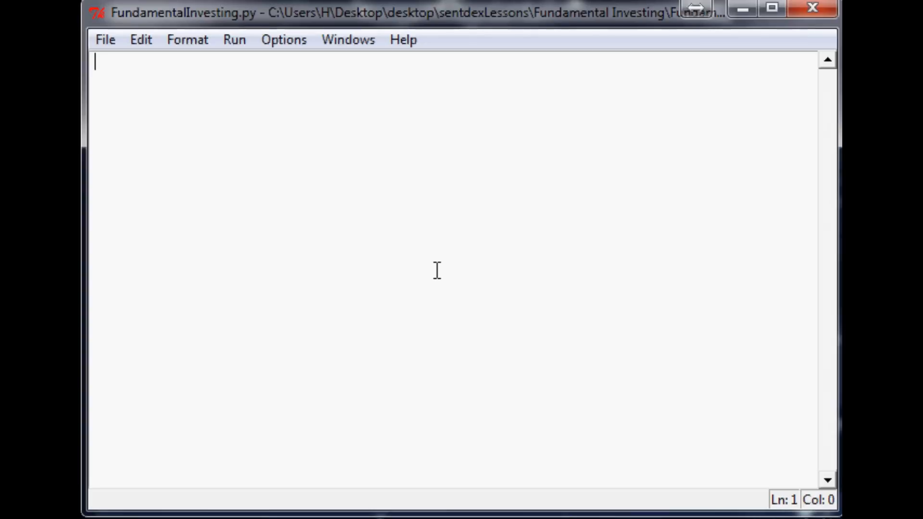
{"action": "mouse_move", "coordinate": [205, 200]}
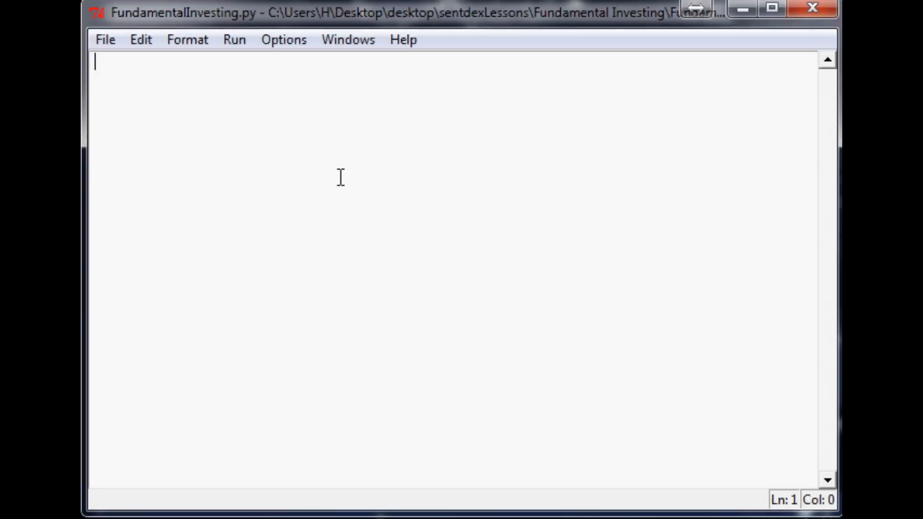
Step: Write 'tickers = []' and a parseRus() skeleton with try and an except printing str(e)
{"action": "type", "text": "tickers = ["}
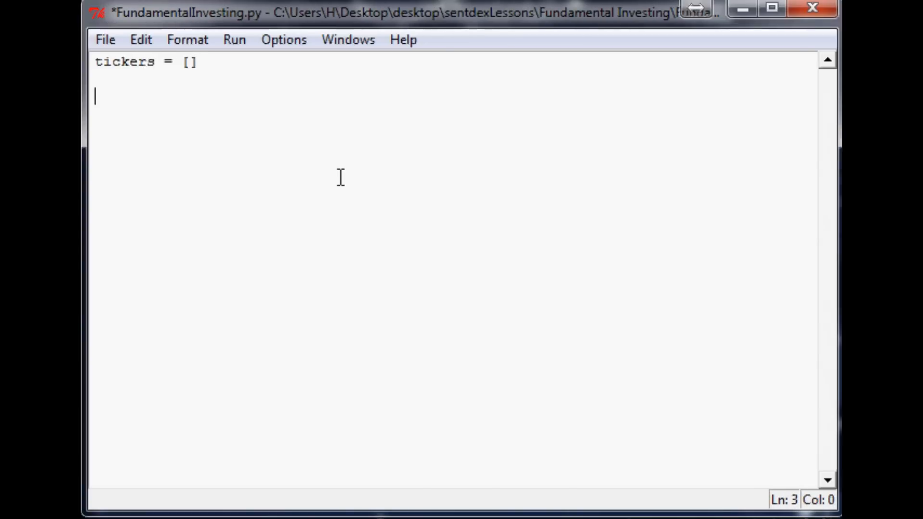
{"action": "type", "text": "def praseR"}
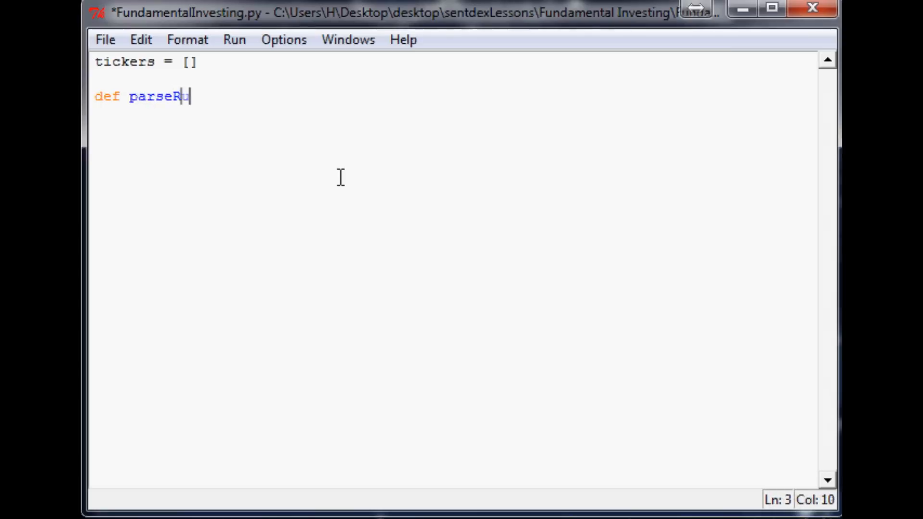
{"action": "type", "text": "us():"}
{"action": "type", "text": "try:"}
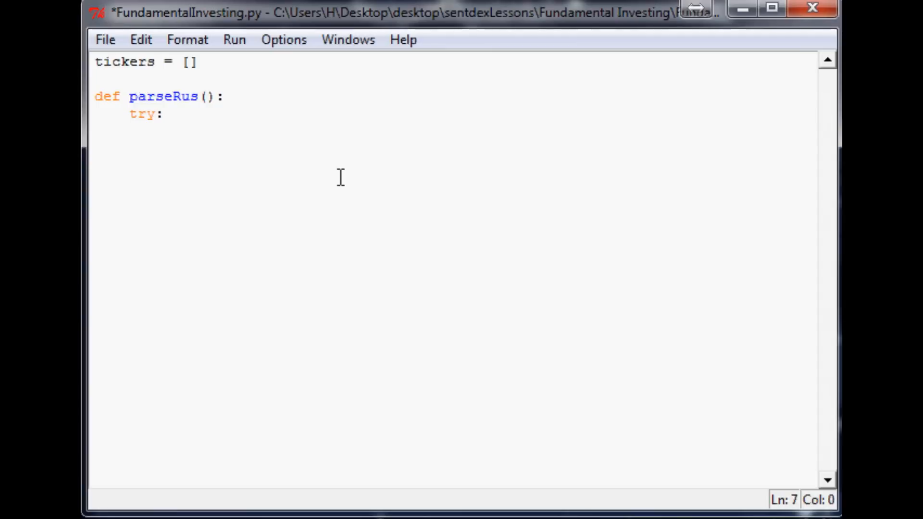
{"action": "type", "text": "exce"}
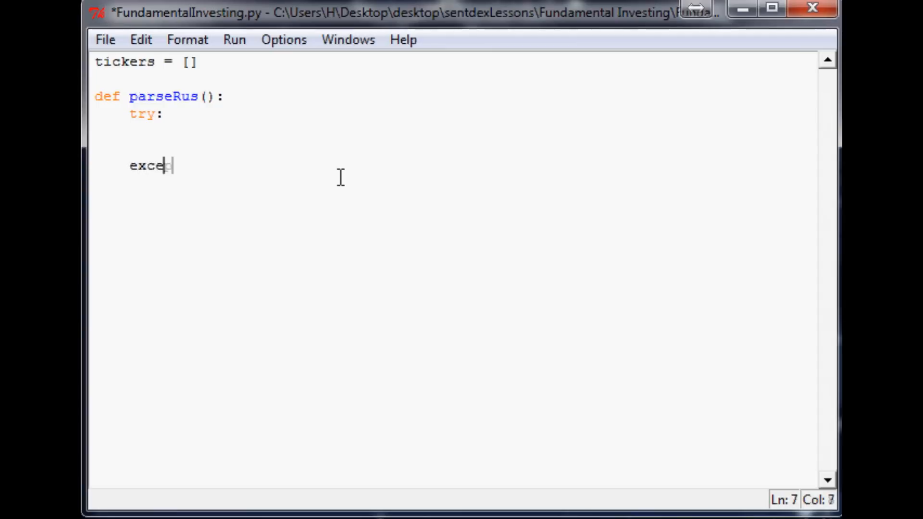
{"action": "type", "text": "pt"}
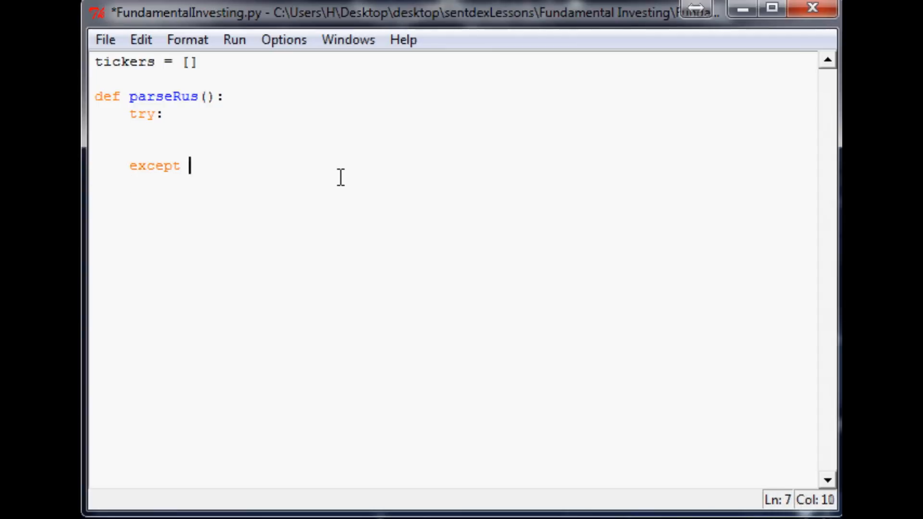
{"action": "type", "text": "Exception, e:"}
{"action": "type", "text": "print str("}
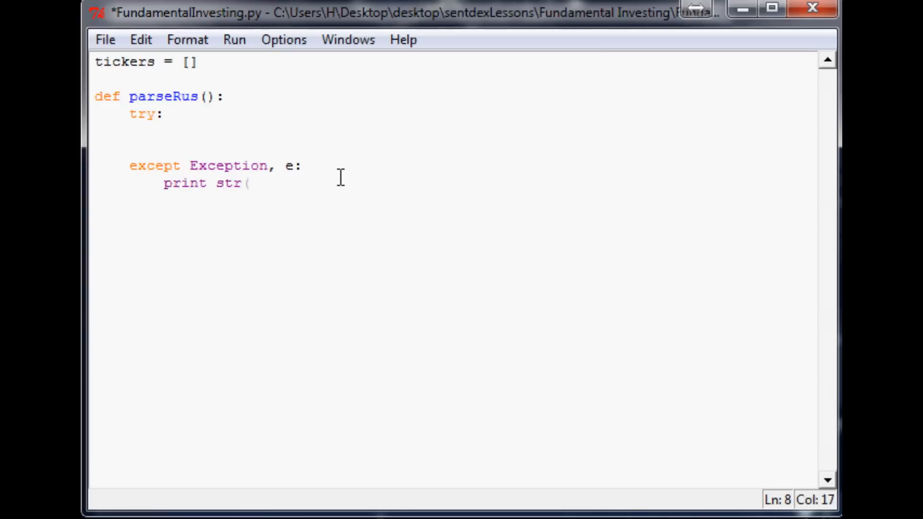
{"action": "type", "text": "e)"}
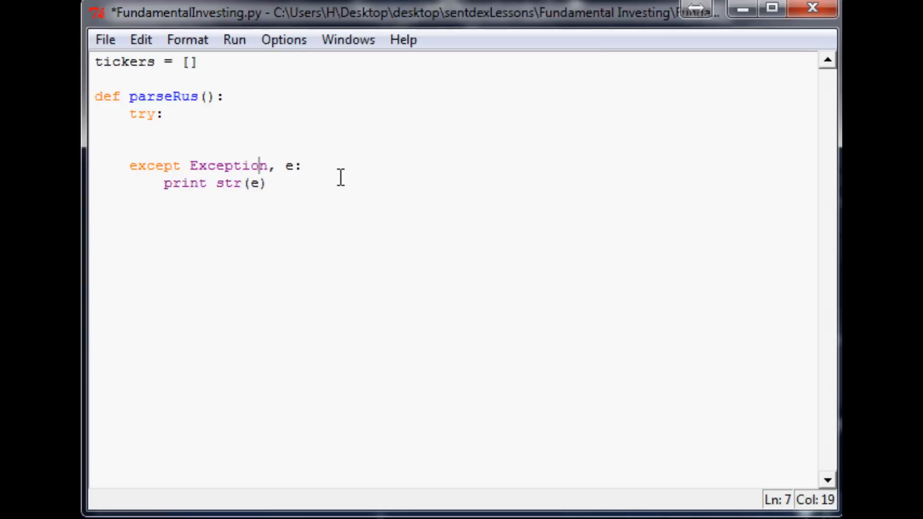
{"action": "left_click", "coordinate": [162, 113]}
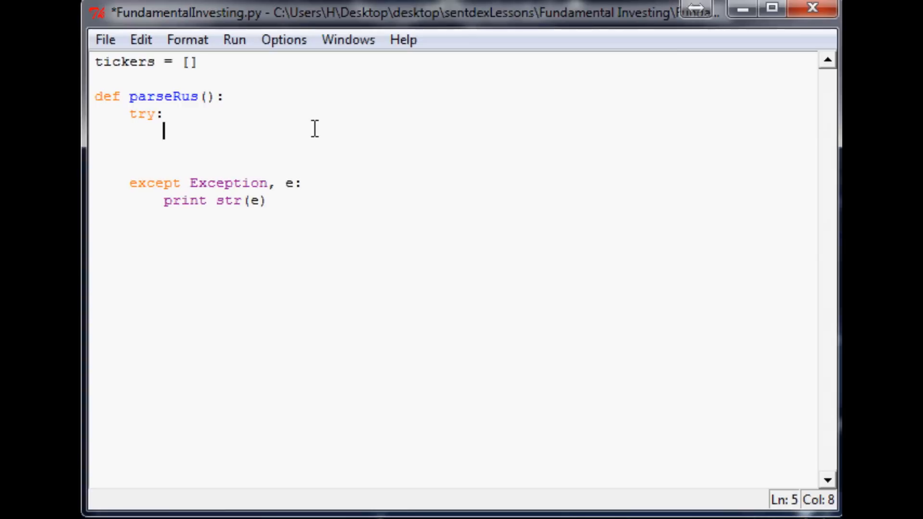
Step: Add readFile = open('russell3000.txt','r').read() inside the try block
{"action": "type", "text": "readFile"}
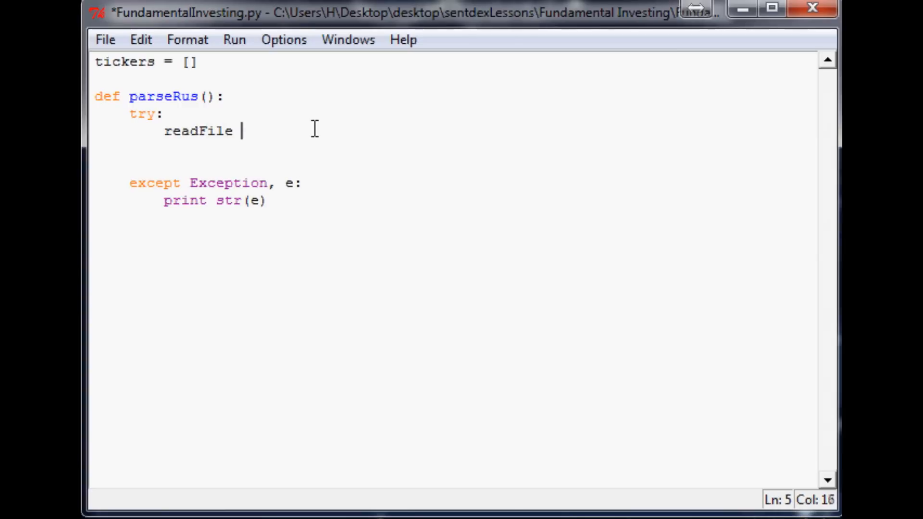
{"action": "type", "text": "= open(0"}
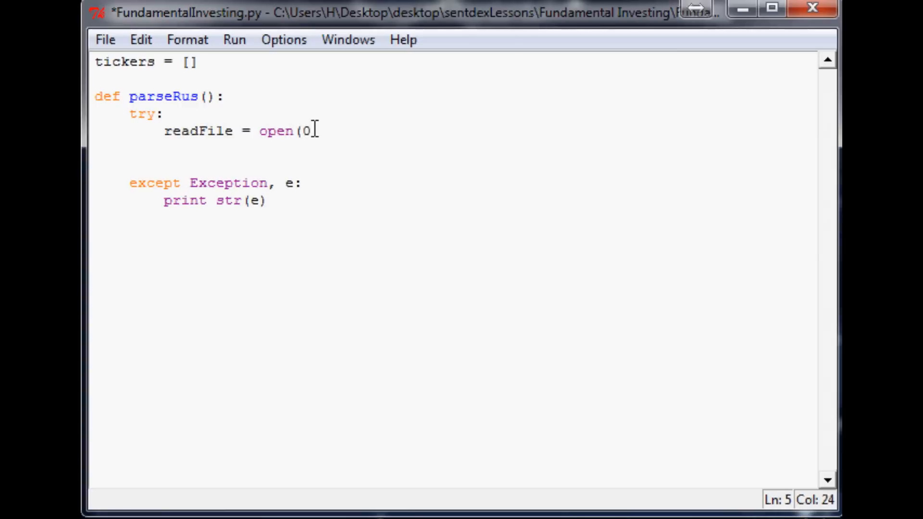
{"action": "key", "text": "backspace"}
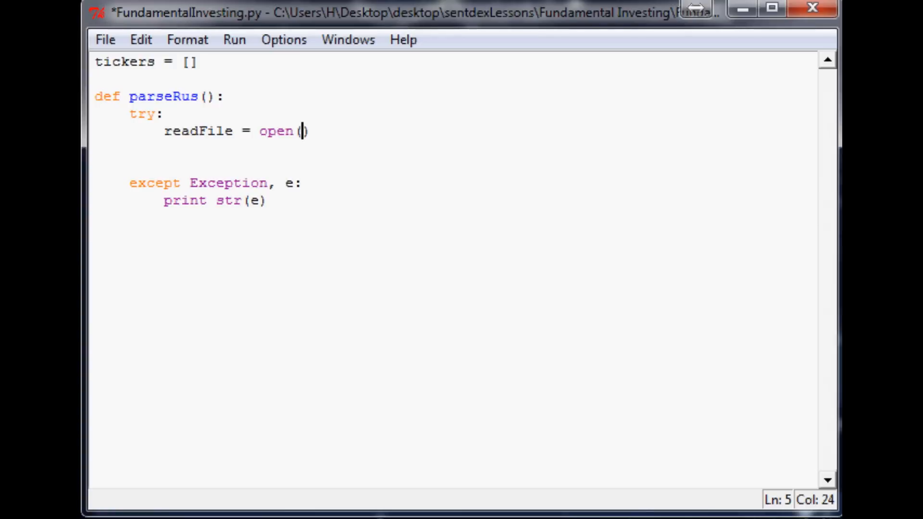
{"action": "type", "text": "''"}
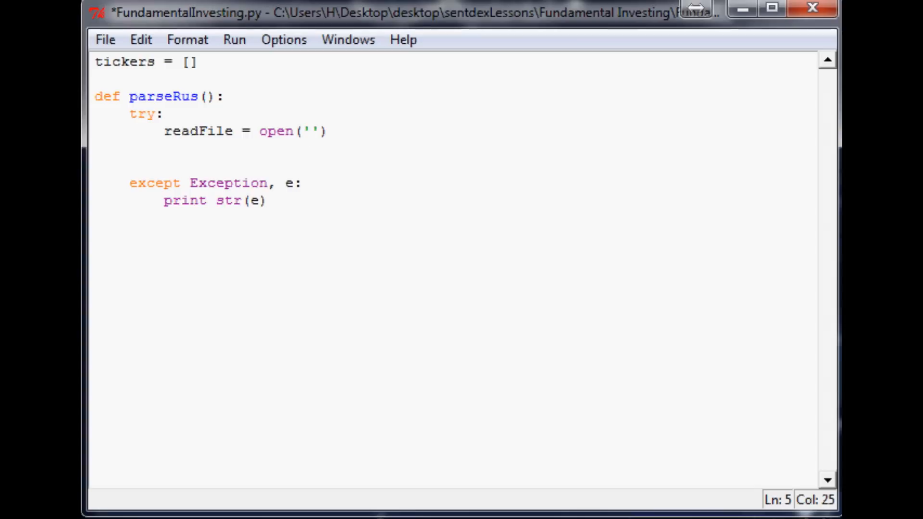
{"action": "left_click", "coordinate": [308, 131]}
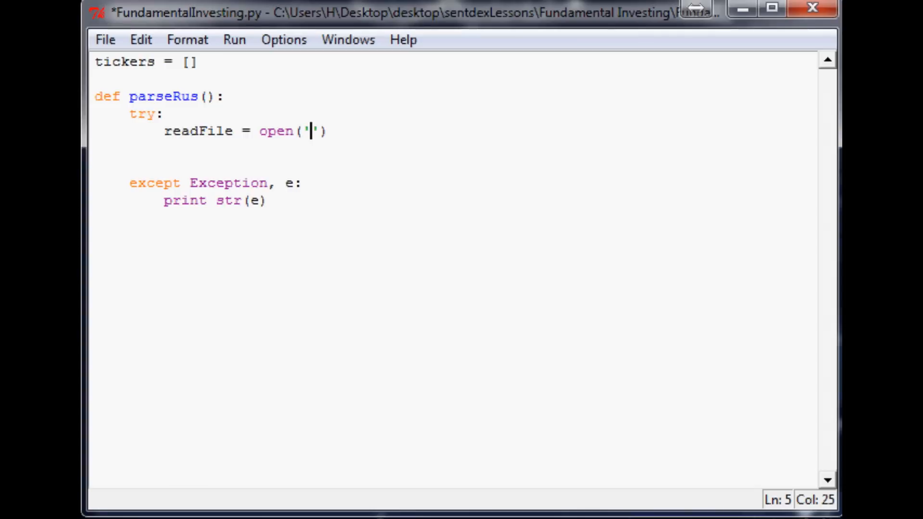
{"action": "type", "text": "russell"}
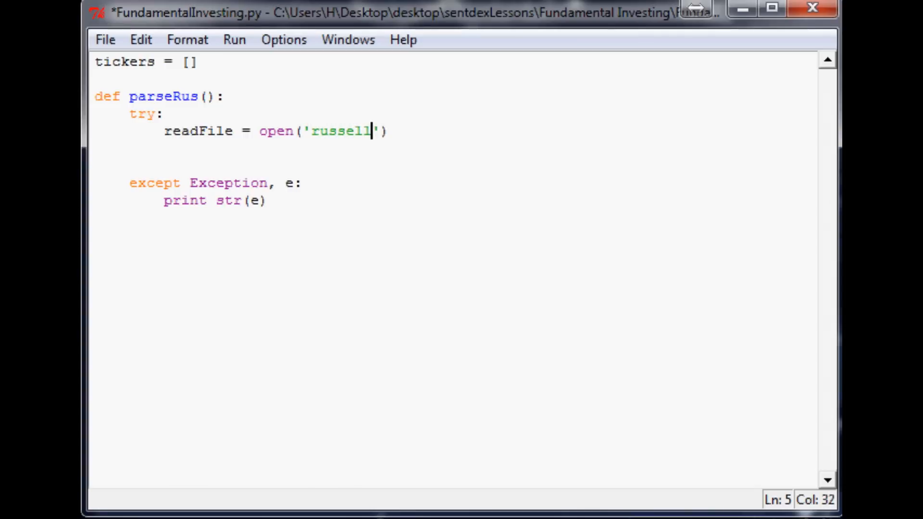
{"action": "type", "text": "3000.txt"}
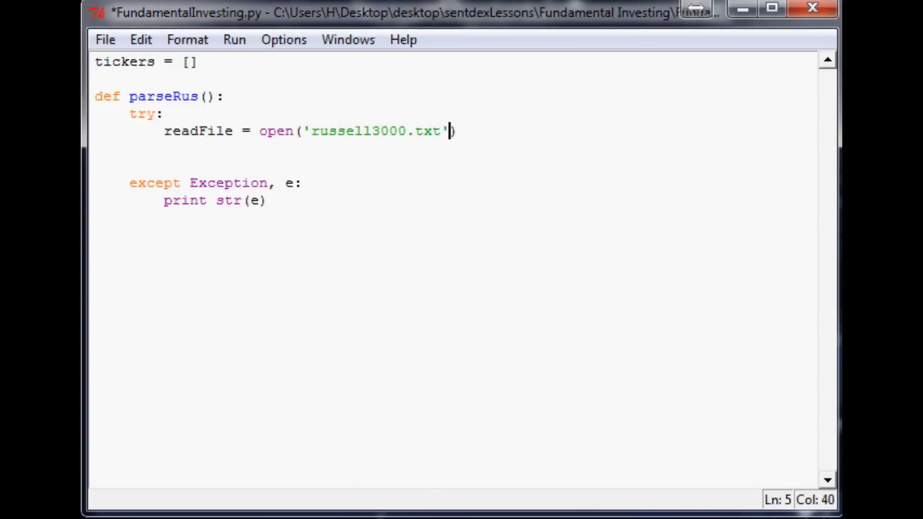
{"action": "type", "text": ",'r'"}
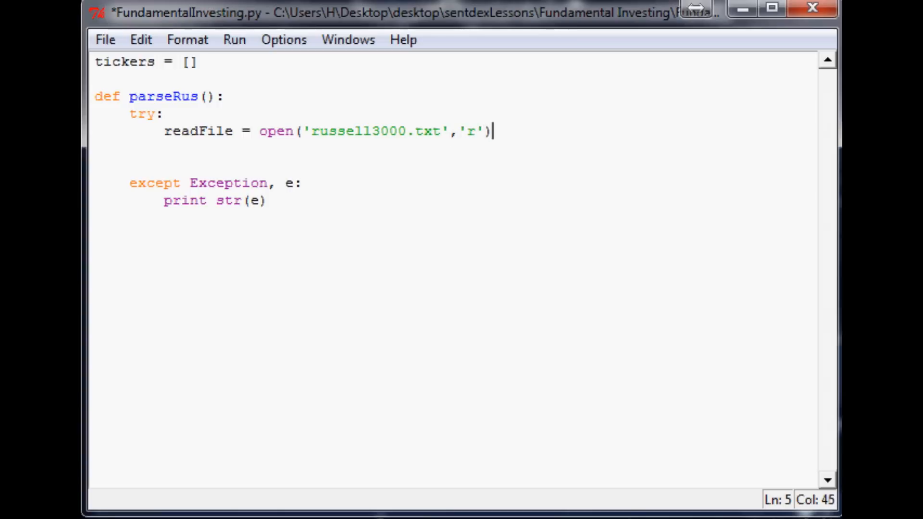
{"action": "type", "text": ".read()"}
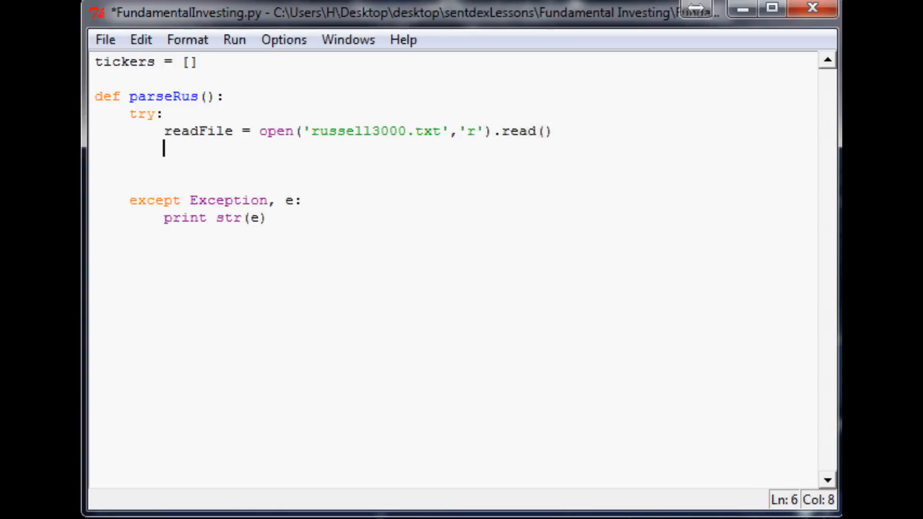
Step: Add splitFile = readFile.split('\n') and start the loop 'for eachLine in splitFile:'
{"action": "type", "text": "splitFi"}
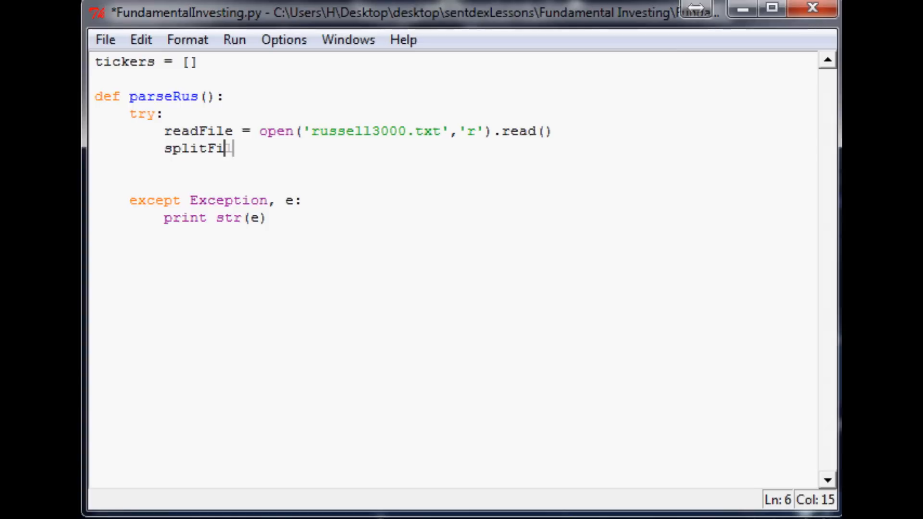
{"action": "type", "text": "le = readFile."}
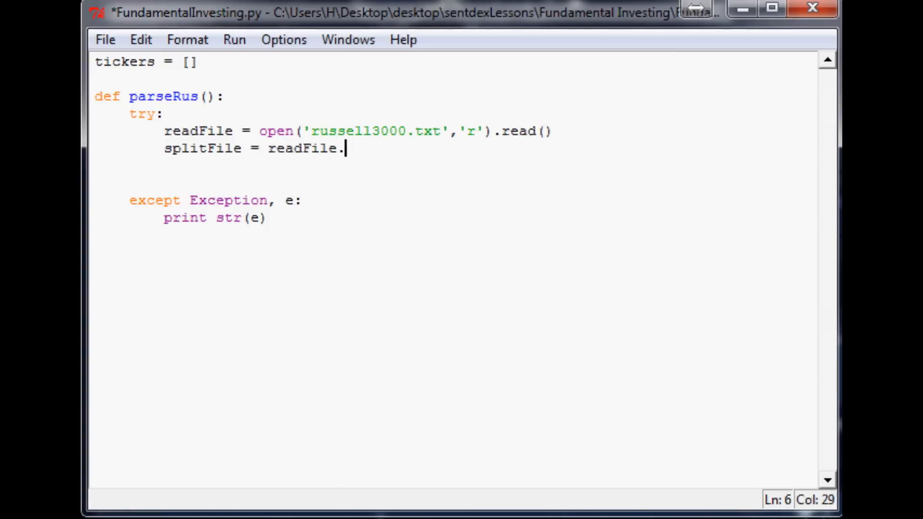
{"action": "type", "text": "split()"}
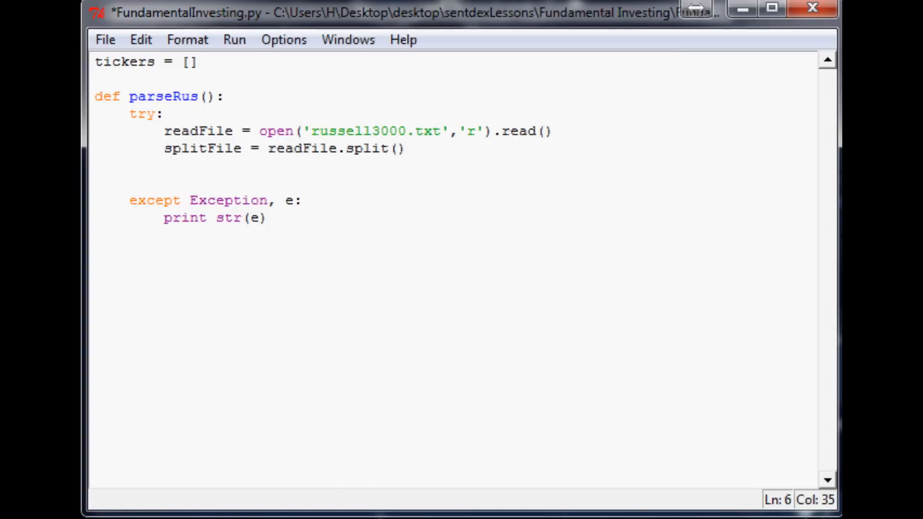
{"action": "type", "text": "'\\n'"}
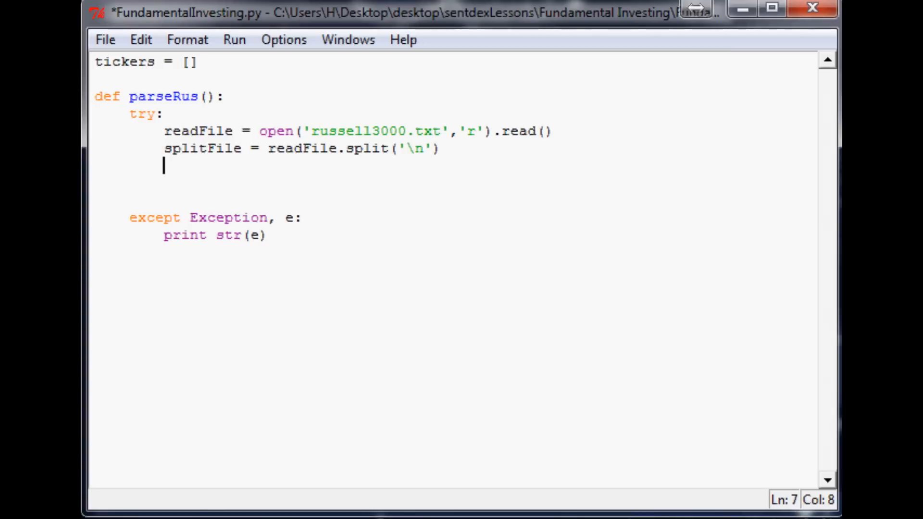
{"action": "type", "text": "for each"}
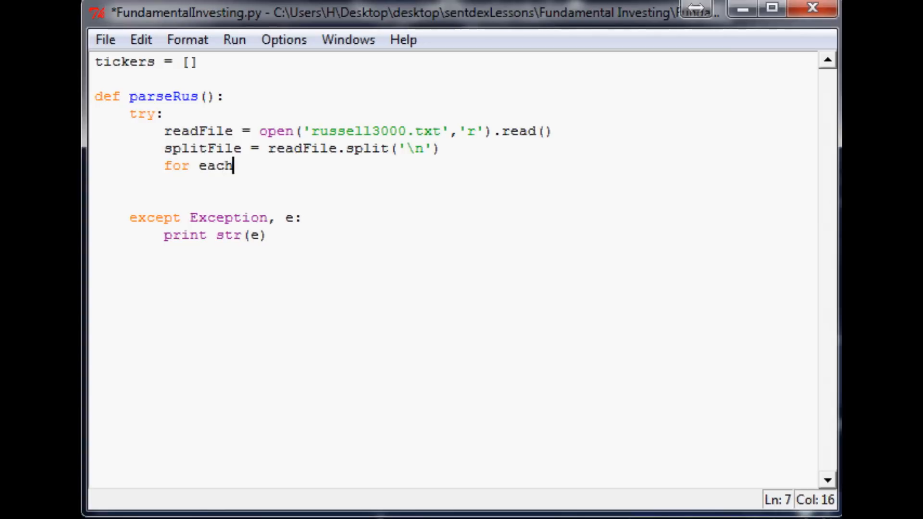
{"action": "type", "text": "Line in split"}
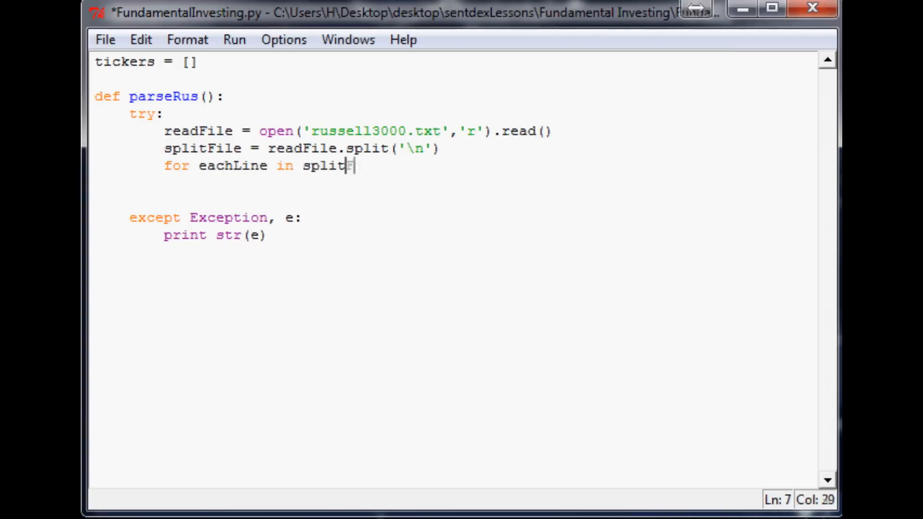
{"action": "type", "text": "File:"}
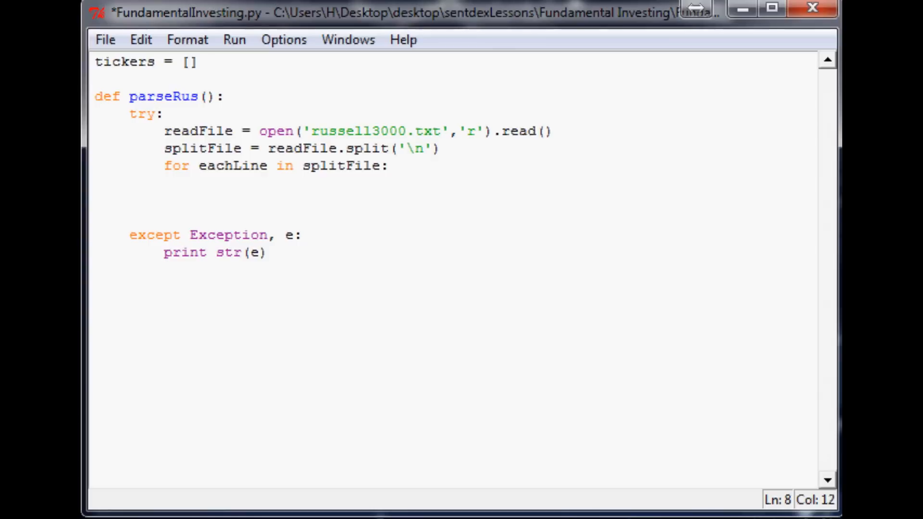
{"action": "type", "text": "splitL"}
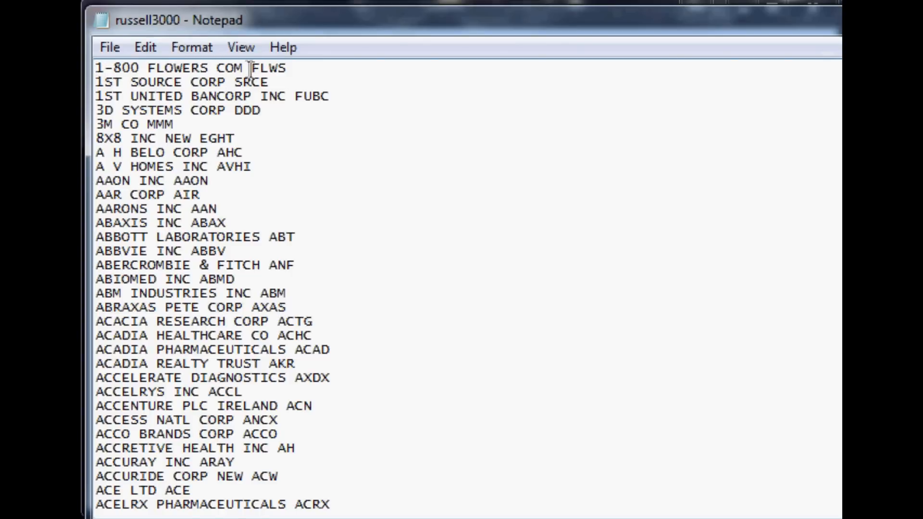
{"action": "double_click", "coordinate": [268, 68]}
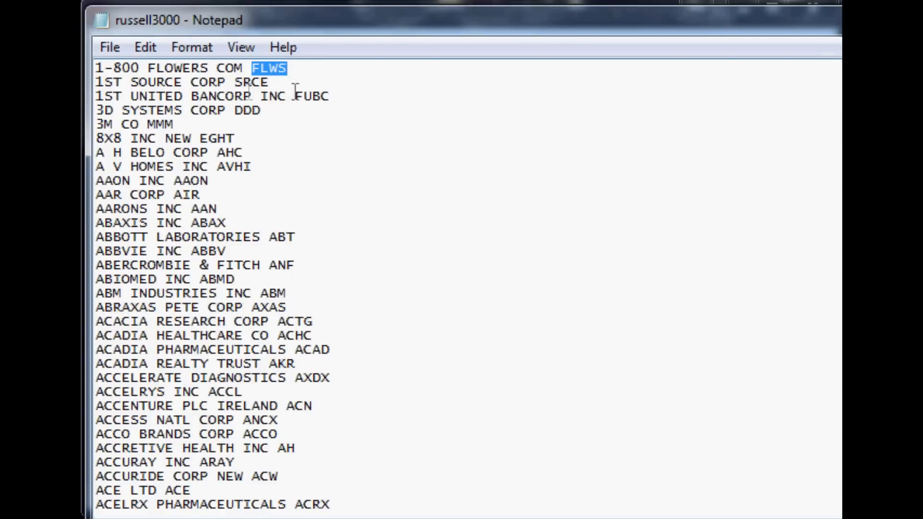
{"action": "double_click", "coordinate": [251, 82]}
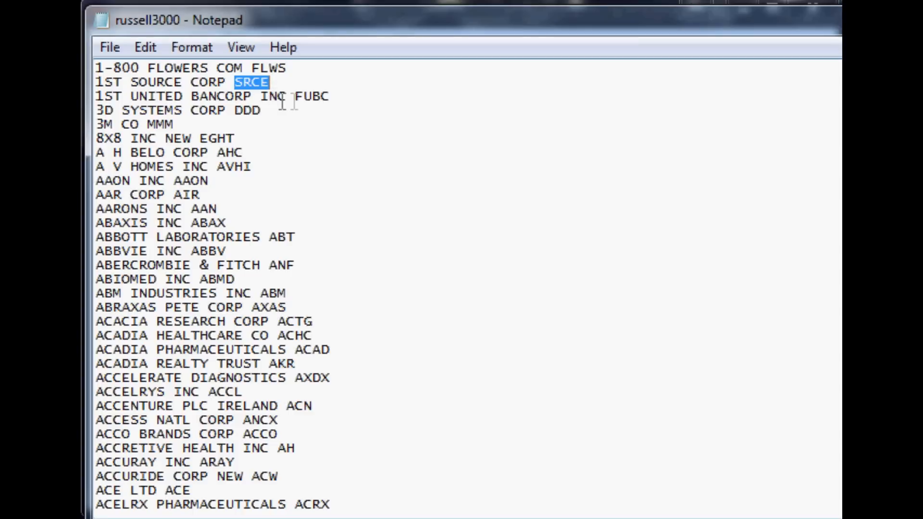
{"action": "double_click", "coordinate": [312, 96]}
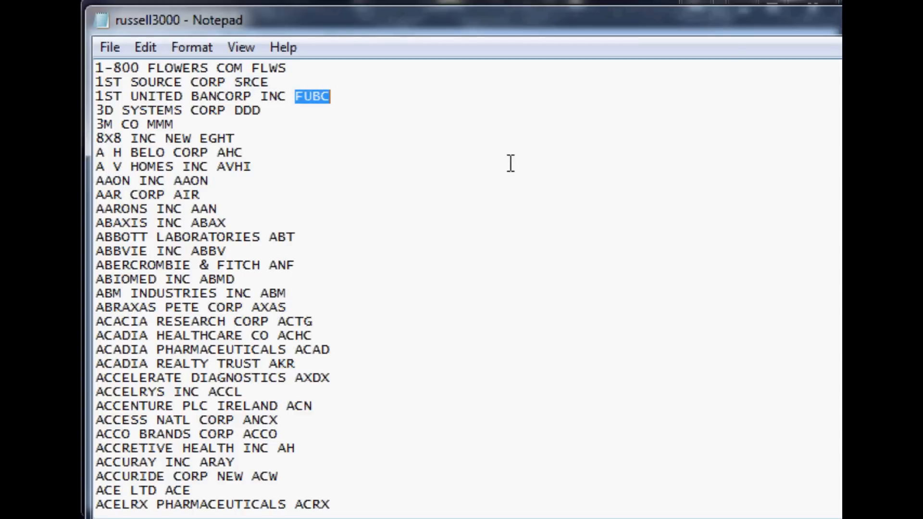
{"action": "mouse_move", "coordinate": [243, 68]}
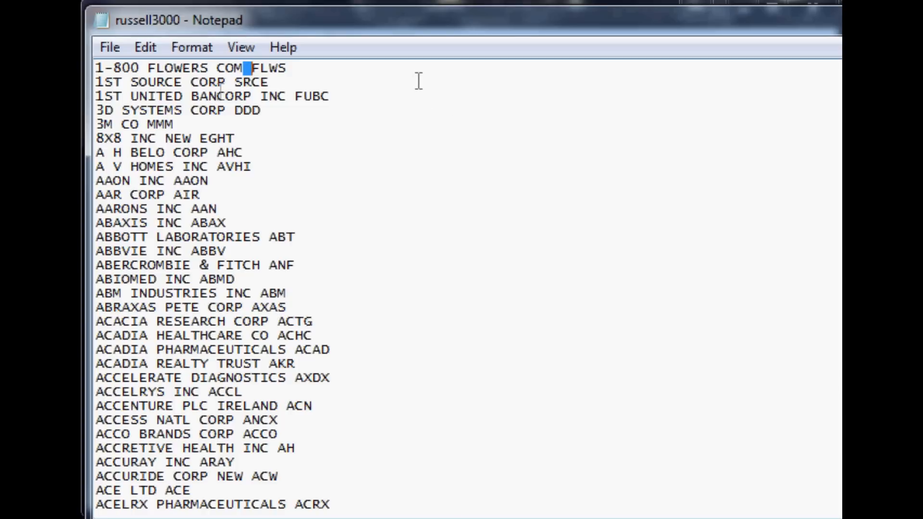
{"action": "mouse_move", "coordinate": [223, 81]}
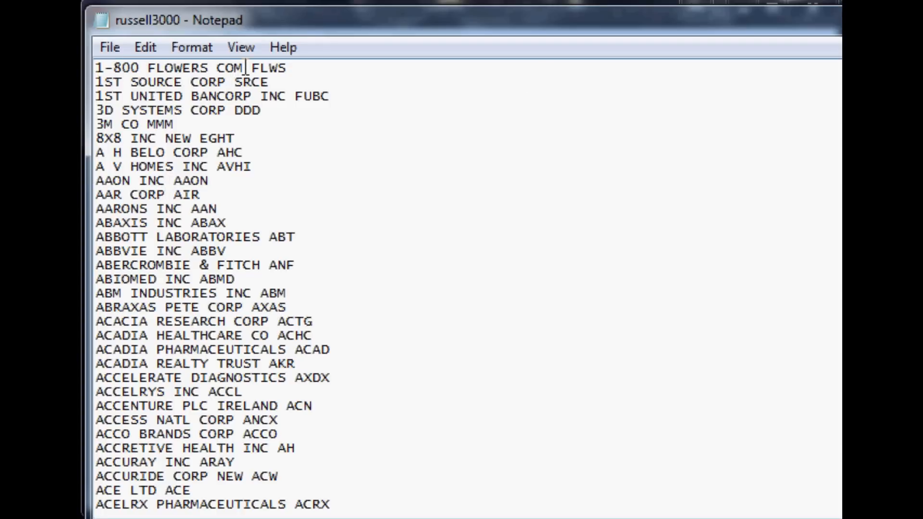
{"action": "mouse_move", "coordinate": [165, 103]}
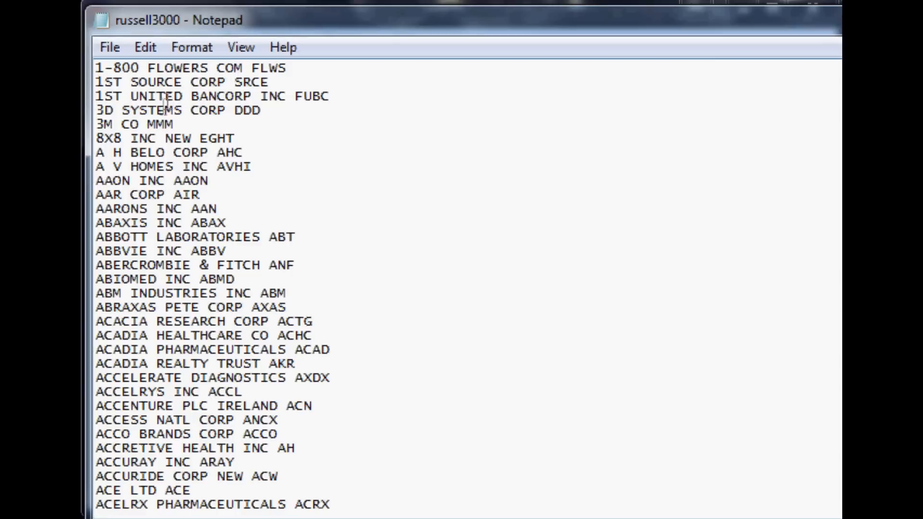
{"action": "double_click", "coordinate": [108, 124]}
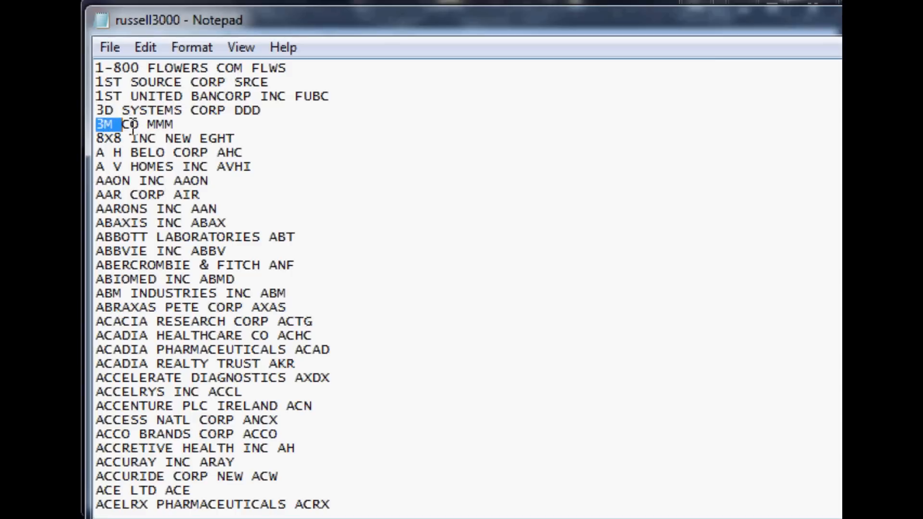
{"action": "double_click", "coordinate": [130, 124]}
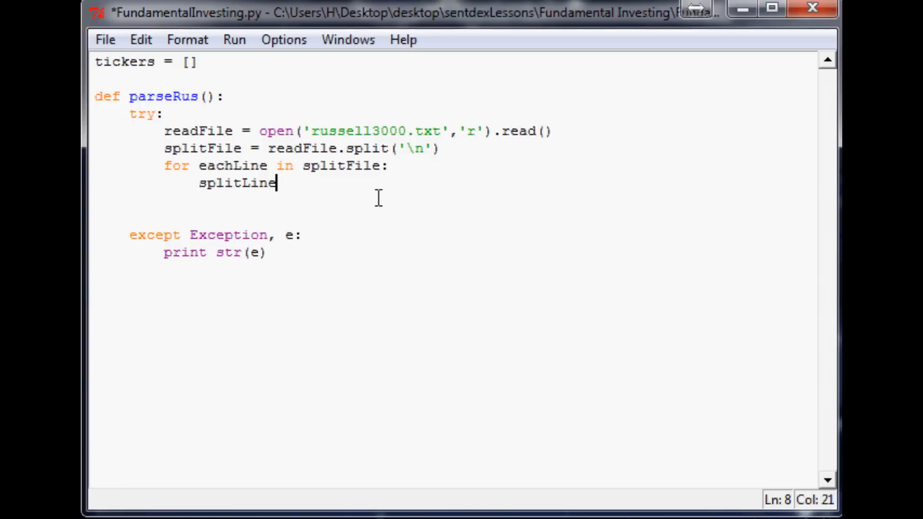
Step: Split each line on spaces and set ticker = splitLine[-1]
{"action": "type", "text": "= e"}
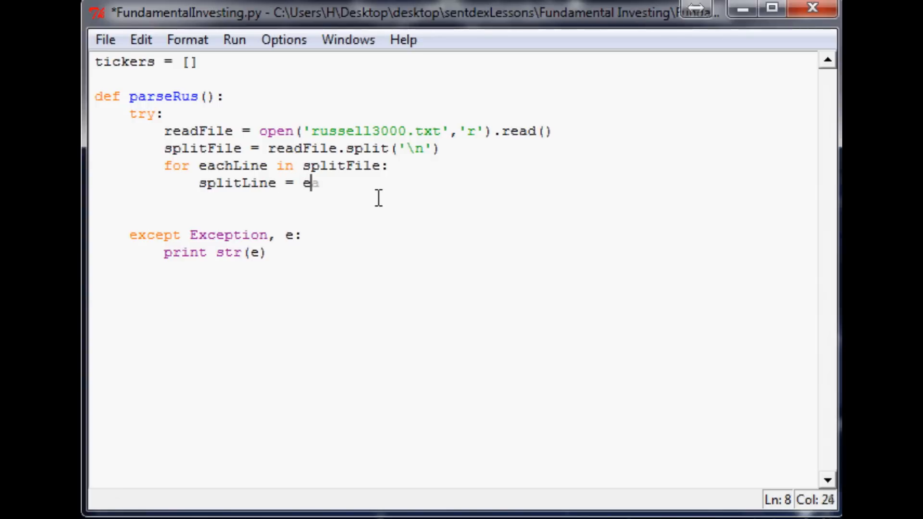
{"action": "type", "text": "achLine.split('"}
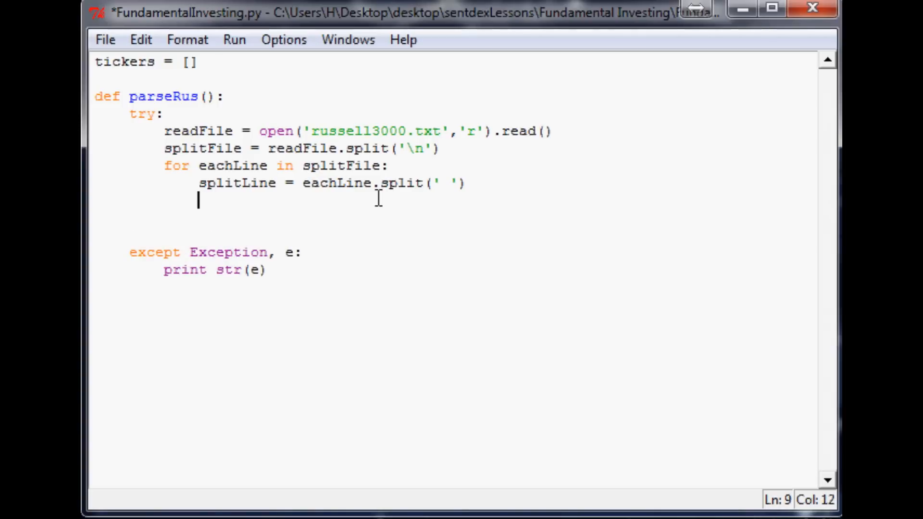
{"action": "type", "text": "ticker = split"}
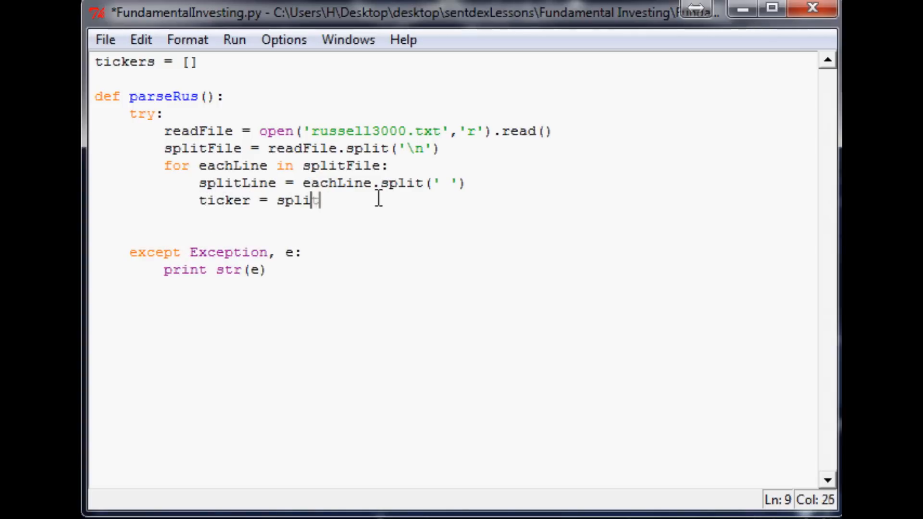
{"action": "type", "text": "Line["}
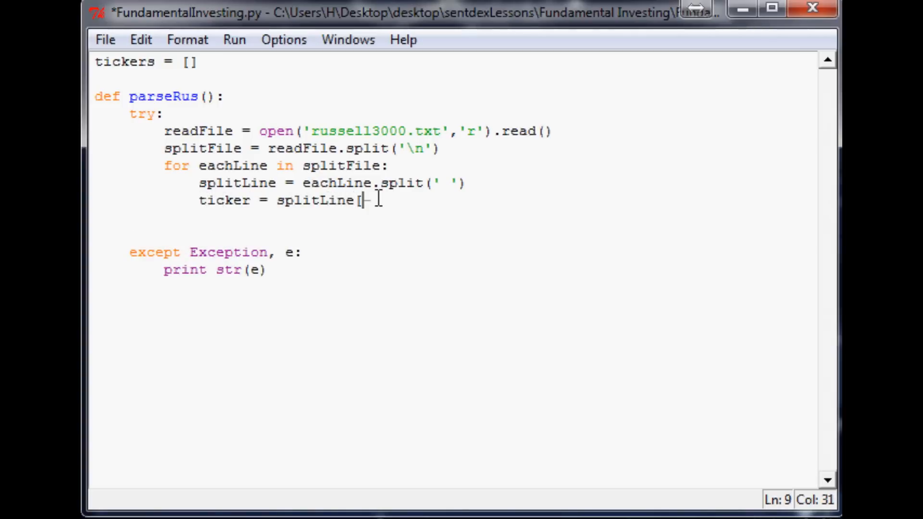
{"action": "type", "text": "-1]"}
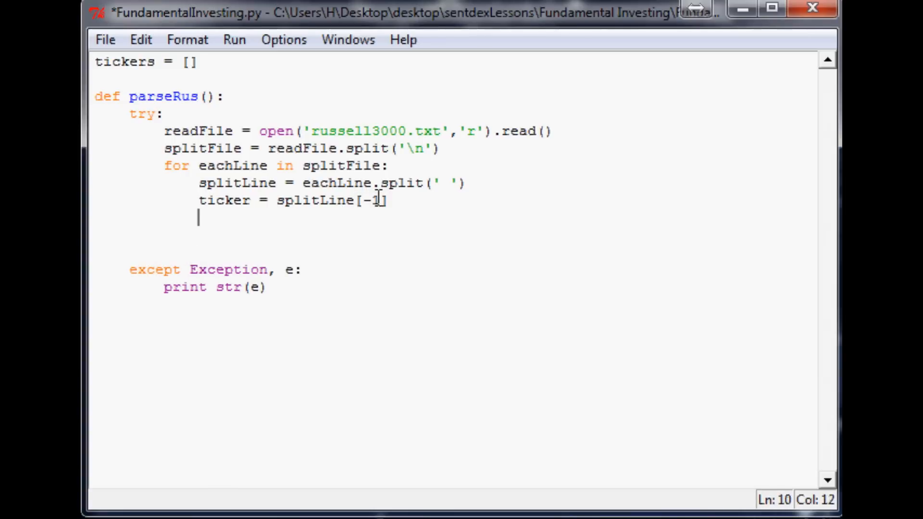
{"action": "mouse_move", "coordinate": [424, 193]}
{"action": "type", "text": "tickers."}
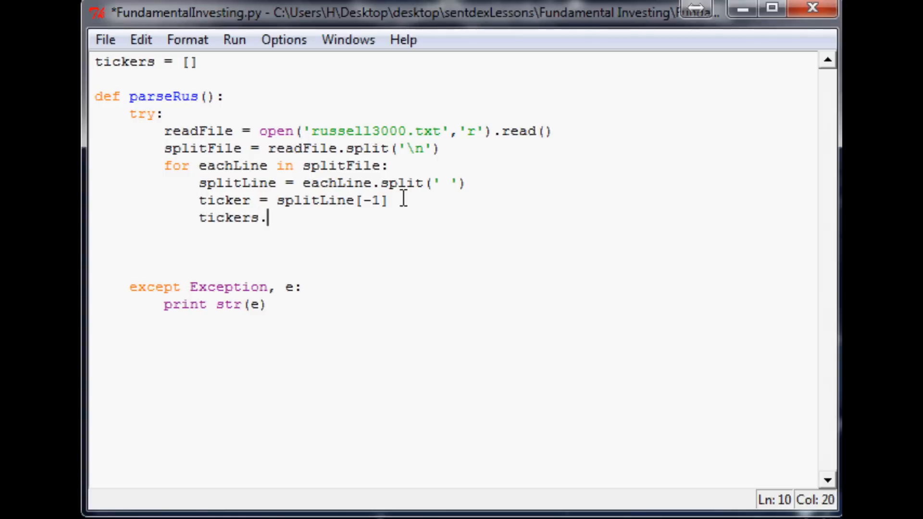
Step: Append each ticker to tickers and add 'print tickers' after the loop
{"action": "type", "text": "append(ticke)"}
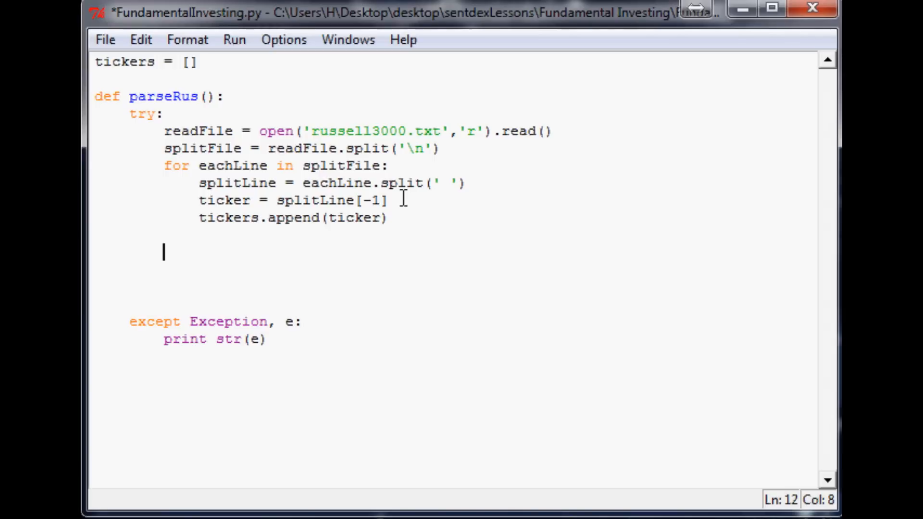
{"action": "type", "text": "1"}
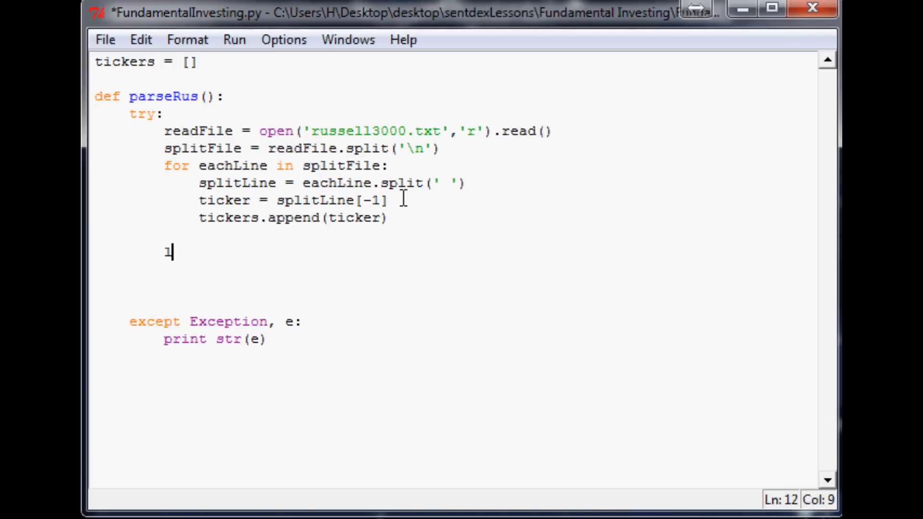
{"action": "type", "text": "print tic"}
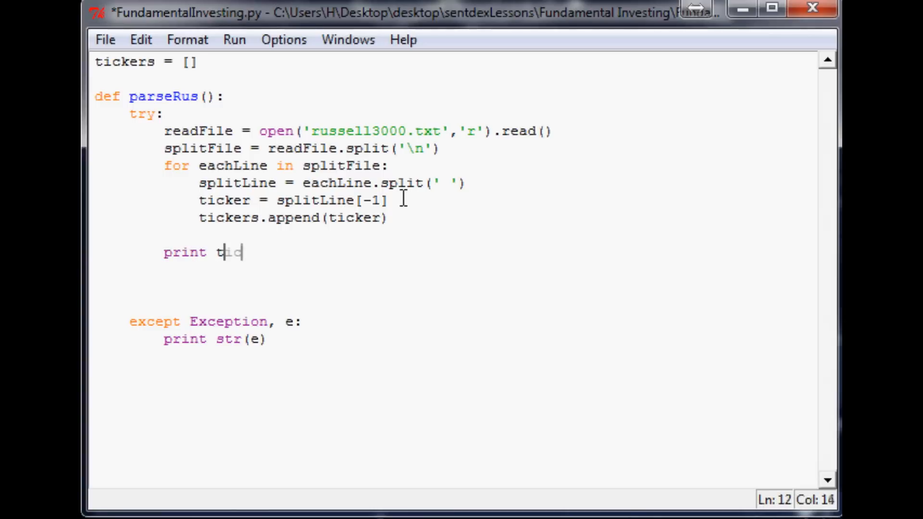
{"action": "type", "text": "ickers"}
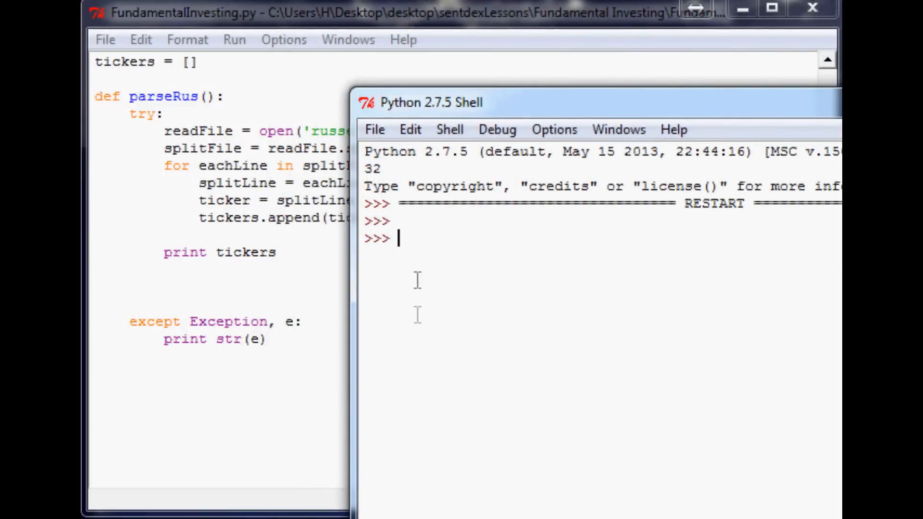
{"action": "mouse_move", "coordinate": [417, 239]}
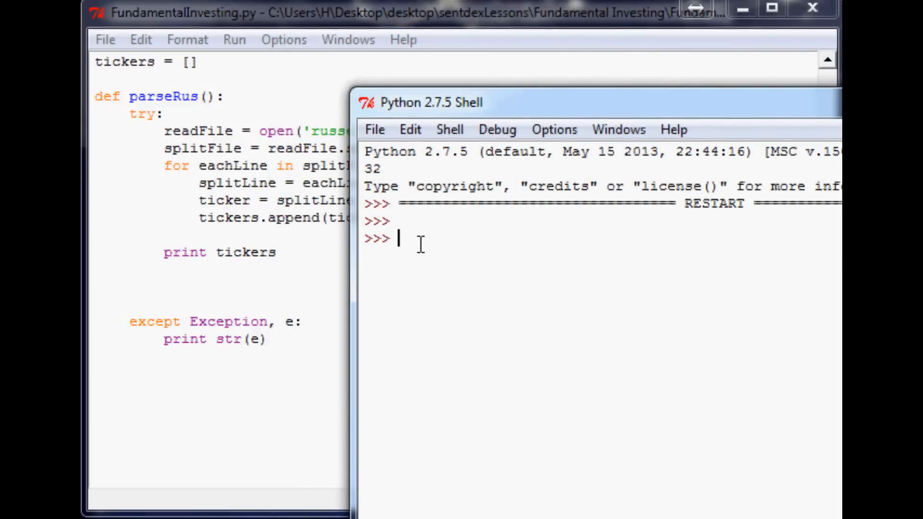
Step: Call parseRus() in the shell and scroll through the printed Russell 3000 tickers
{"action": "type", "text": "parse"}
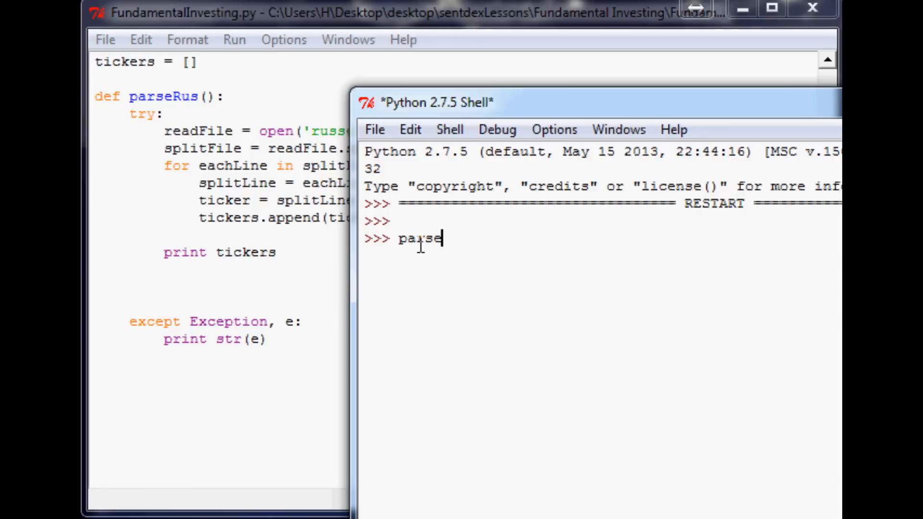
{"action": "type", "text": "Ru"}
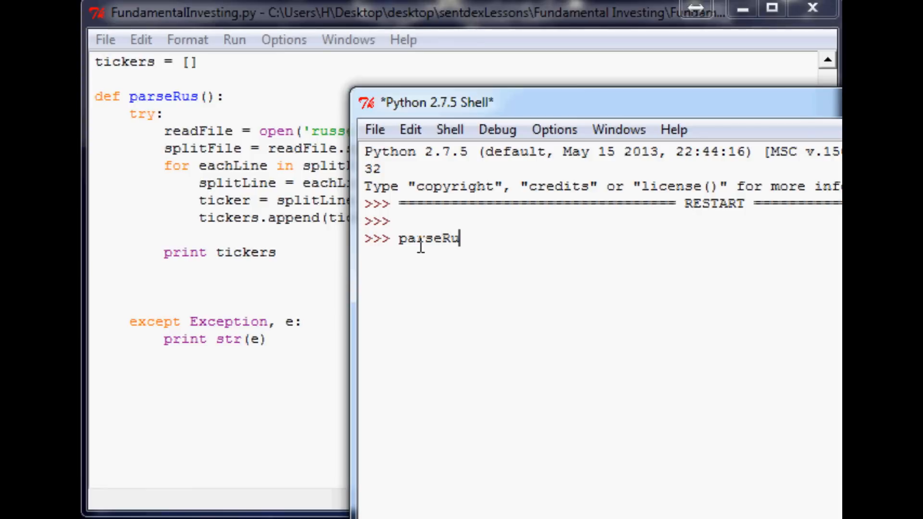
{"action": "type", "text": "s()"}
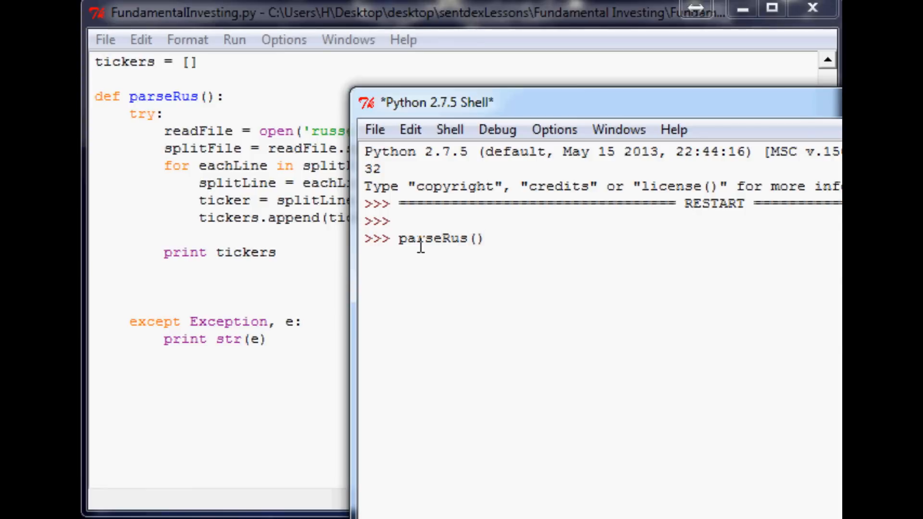
{"action": "key", "text": "Return"}
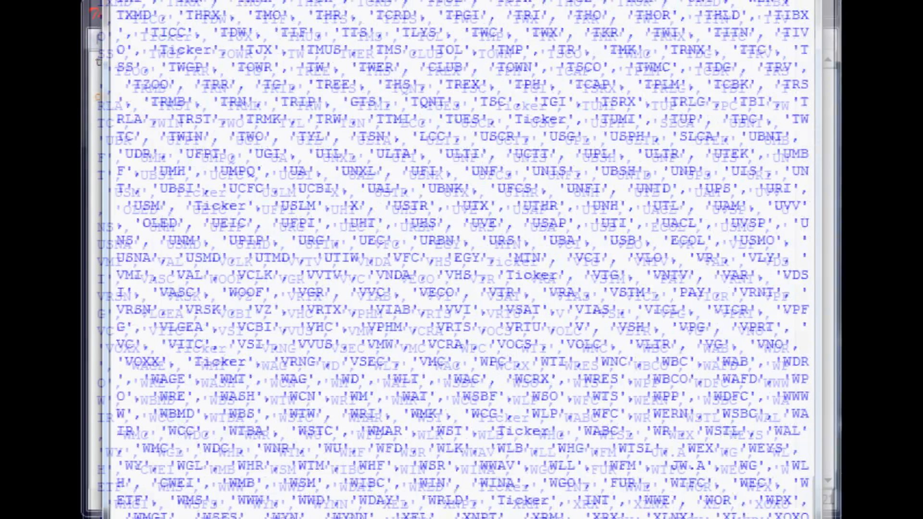
{"action": "scroll", "scroll_direction": "down", "scroll_amount": 3}
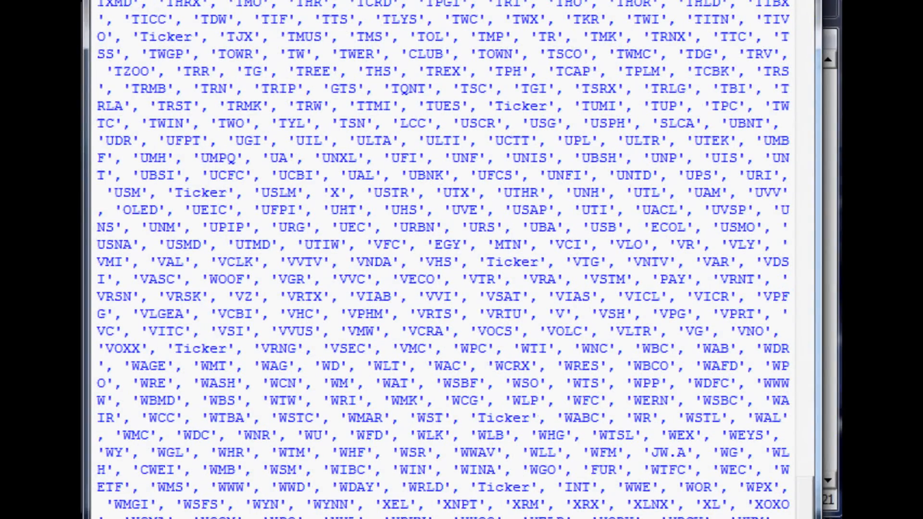
{"action": "scroll", "scroll_direction": "down", "scroll_amount": 3}
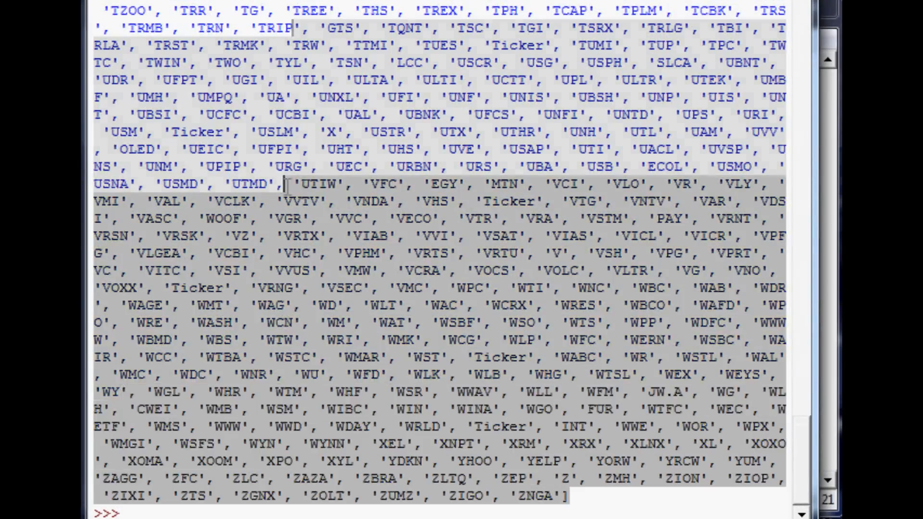
{"action": "scroll", "scroll_direction": "up", "scroll_amount": 3}
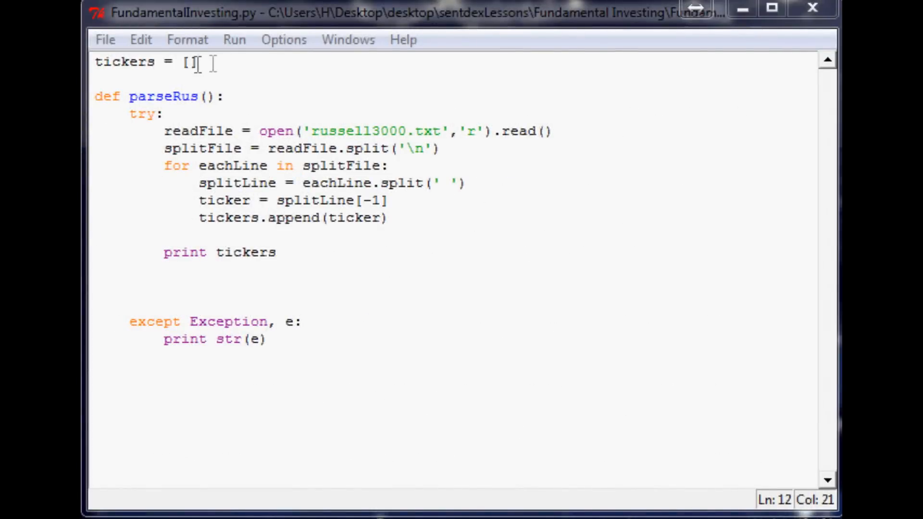
Step: Assign the pasted ticker list to russell3000 and select that entire line for copying
{"action": "type", "text": "russ"}
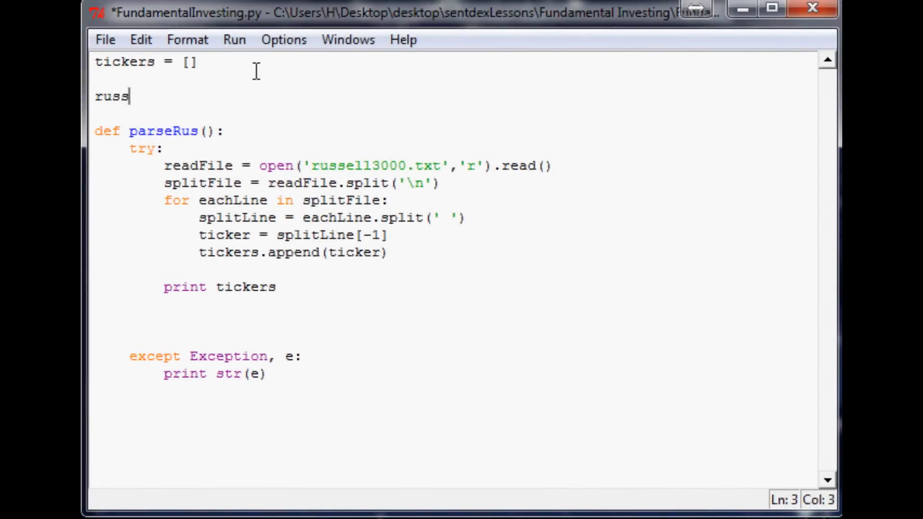
{"action": "type", "text": "ell3000"}
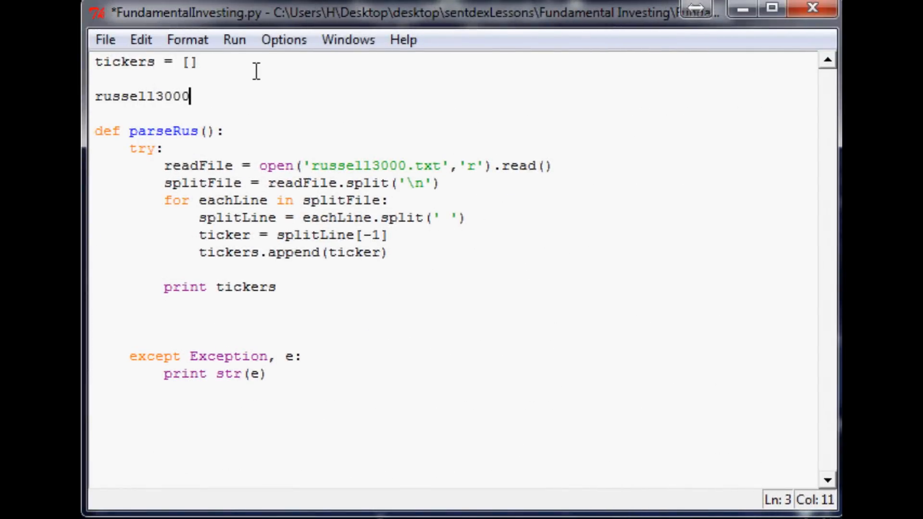
{"action": "type", "text": "="}
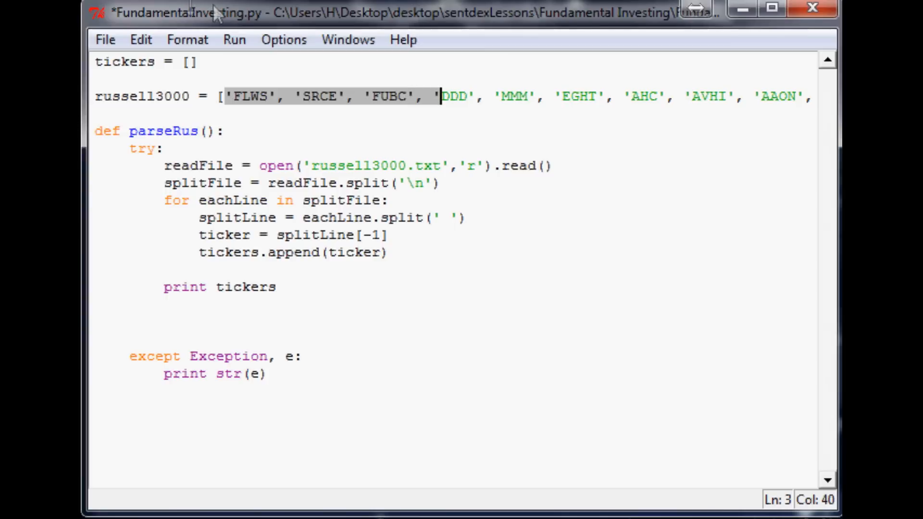
{"action": "mouse_move", "coordinate": [272, 85]}
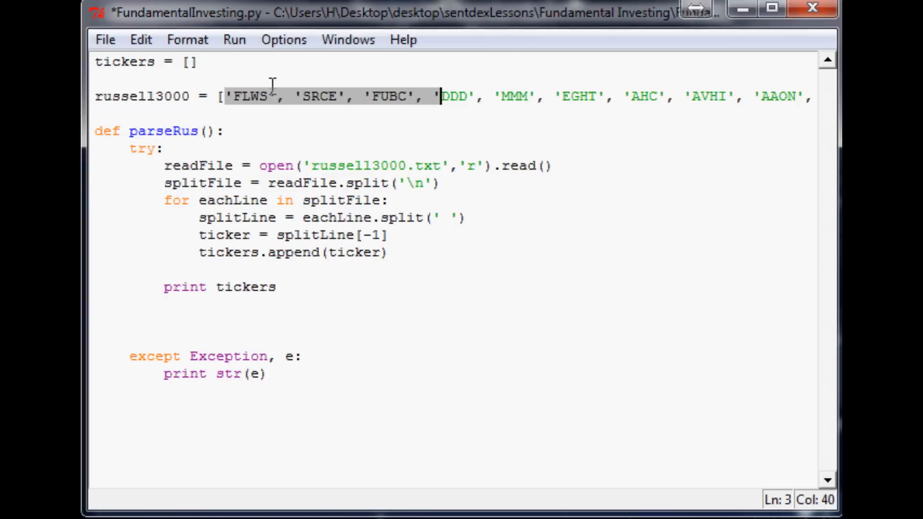
{"action": "mouse_move", "coordinate": [323, 42]}
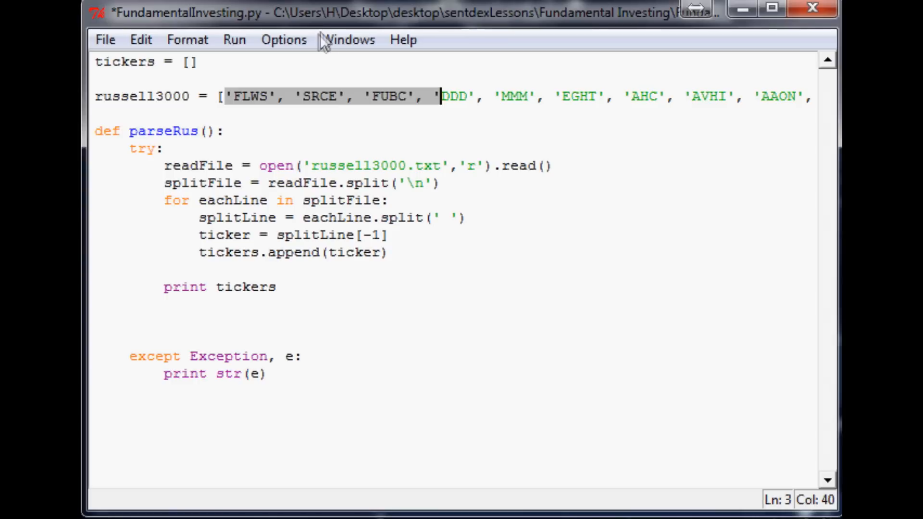
{"action": "mouse_move", "coordinate": [353, 23]}
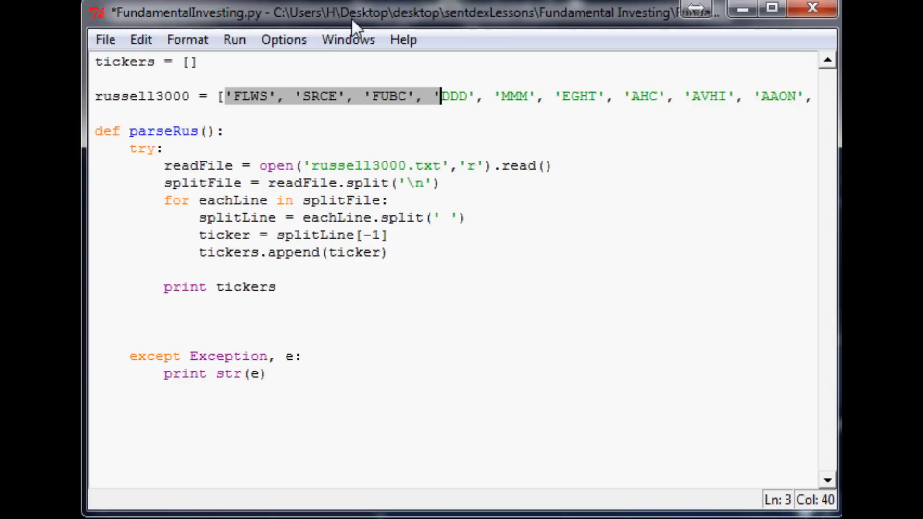
{"action": "mouse_move", "coordinate": [421, 11]}
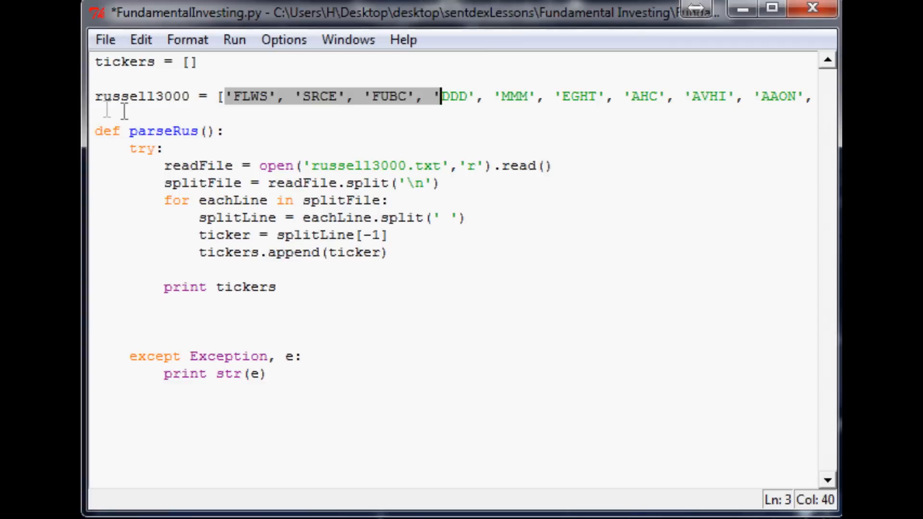
{"action": "left_click", "coordinate": [98, 96]}
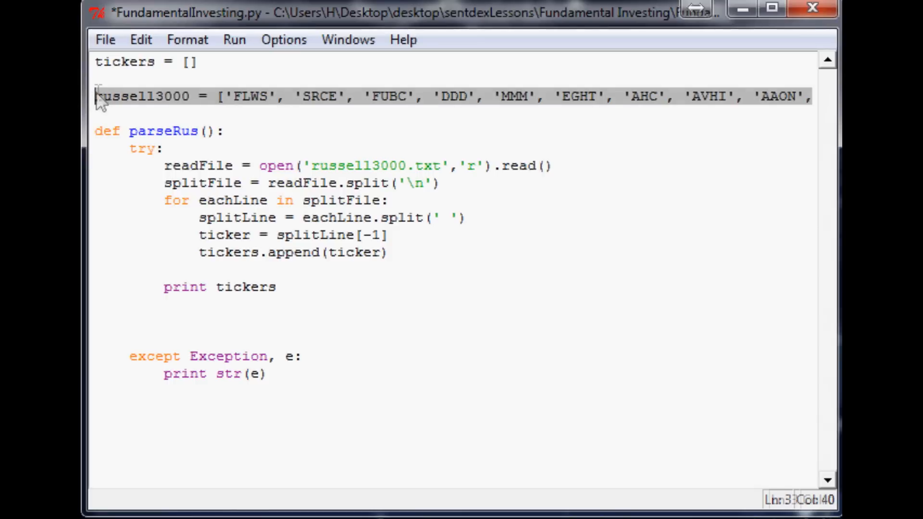
{"action": "left_click", "coordinate": [98, 80]}
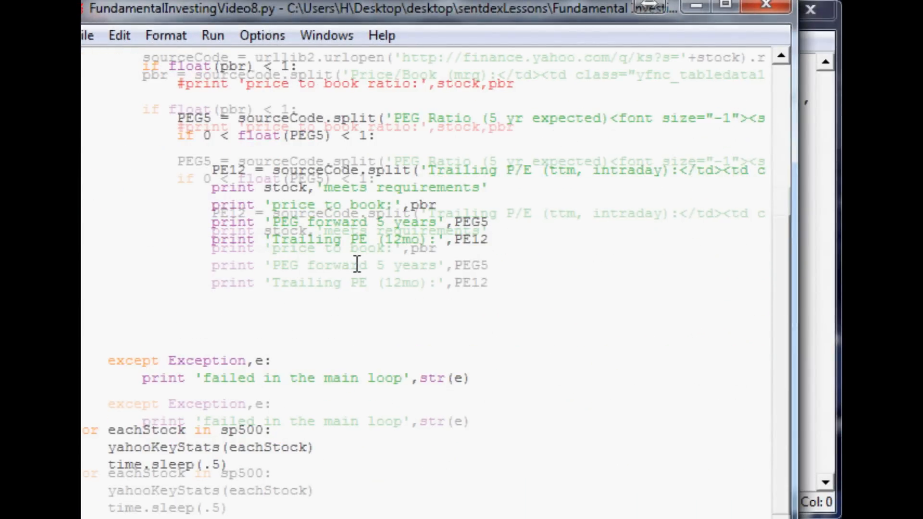
Step: Scroll FundamentalInvestingVideo8.py to place the russell3000 list beneath sp500short
{"action": "scroll", "scroll_direction": "up", "scroll_amount": 3}
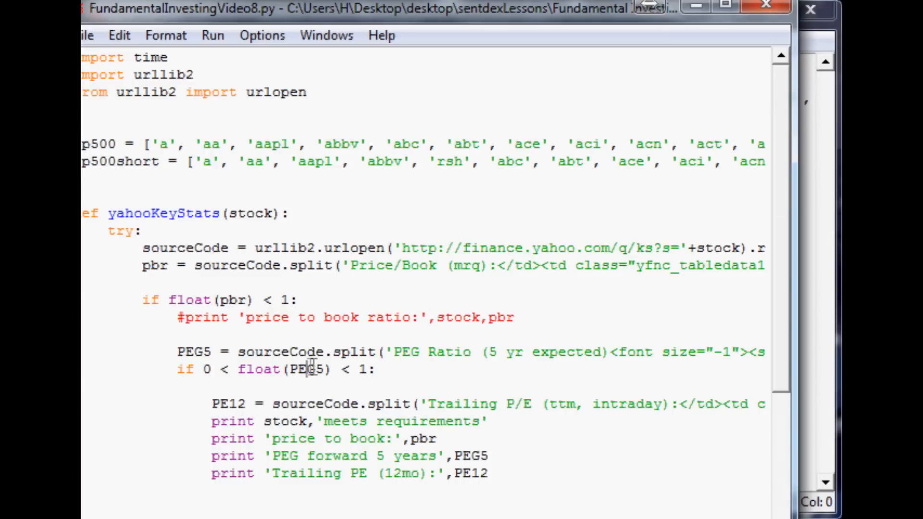
{"action": "scroll", "scroll_direction": "down", "scroll_amount": 3}
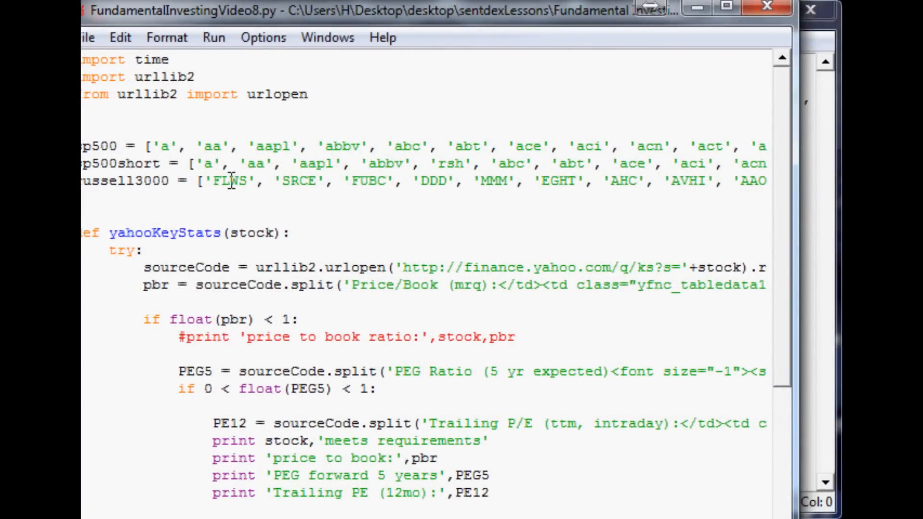
Step: Replace sp500 with russell3000 in the script's main for loop
{"action": "double_click", "coordinate": [231, 182]}
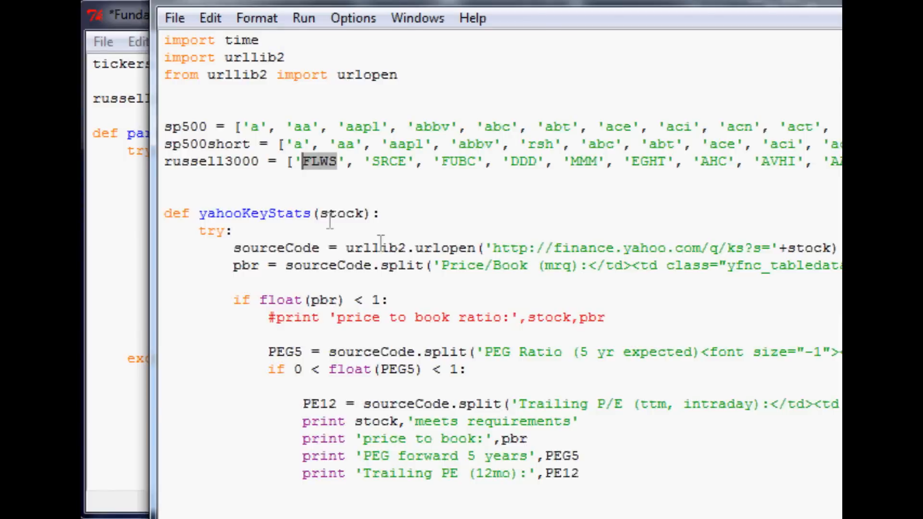
{"action": "scroll", "scroll_direction": "down", "scroll_amount": 3}
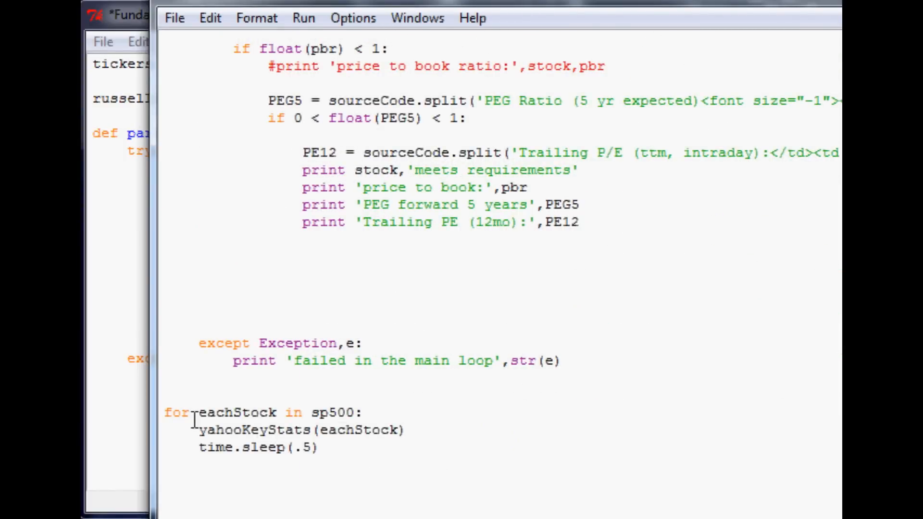
{"action": "double_click", "coordinate": [333, 412]}
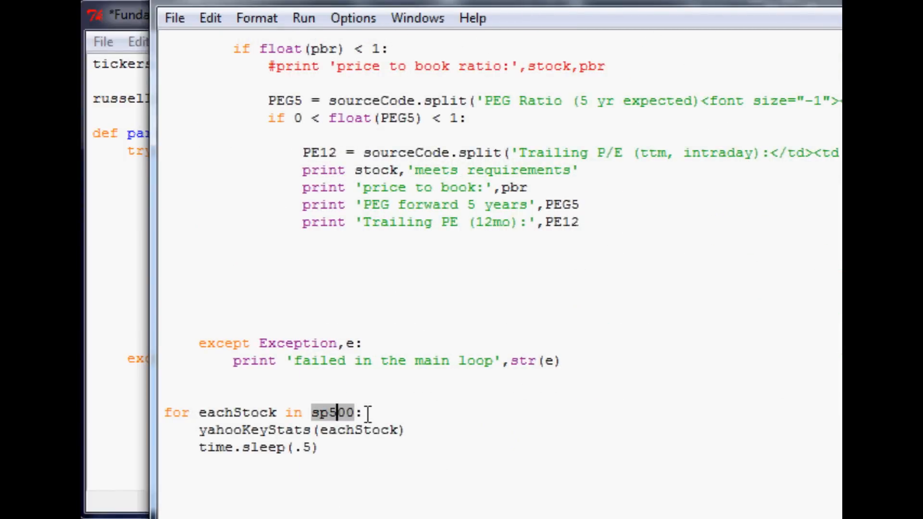
{"action": "type", "text": "russell3000"}
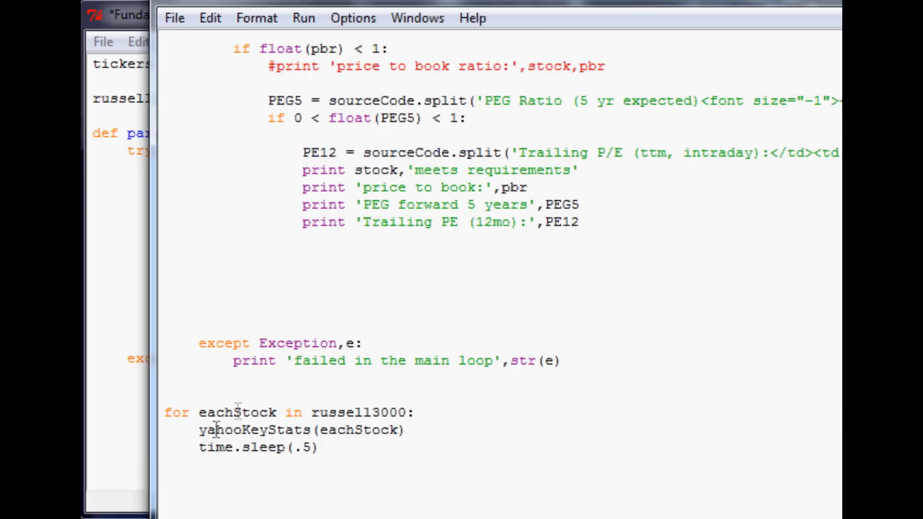
{"action": "scroll", "scroll_direction": "up", "scroll_amount": 3}
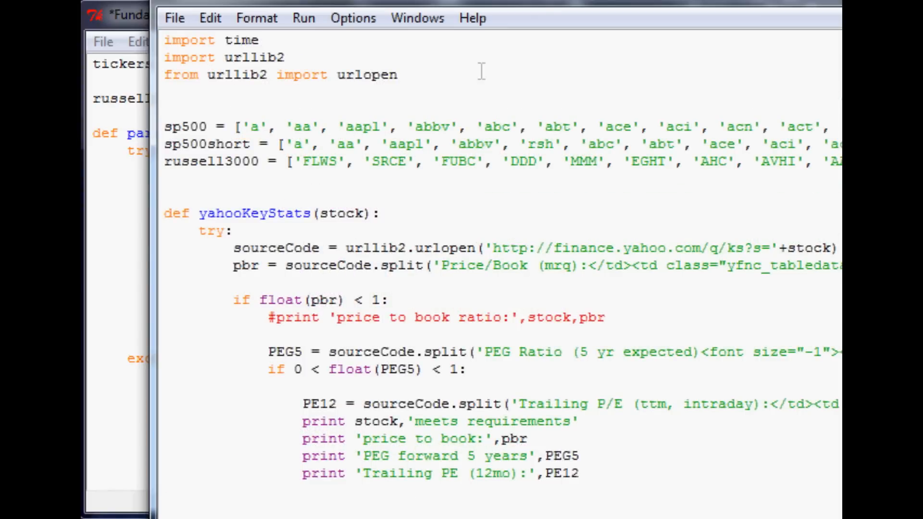
{"action": "mouse_move", "coordinate": [503, 143]}
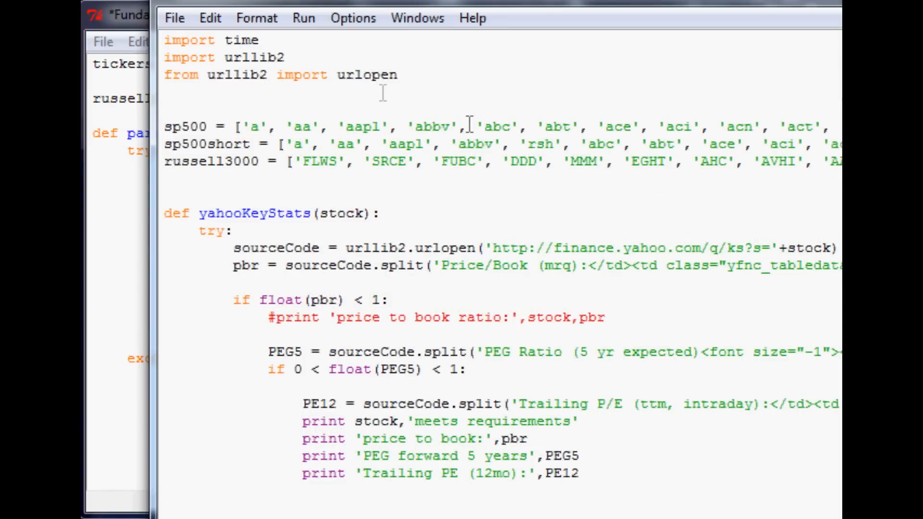
{"action": "mouse_move", "coordinate": [451, 171]}
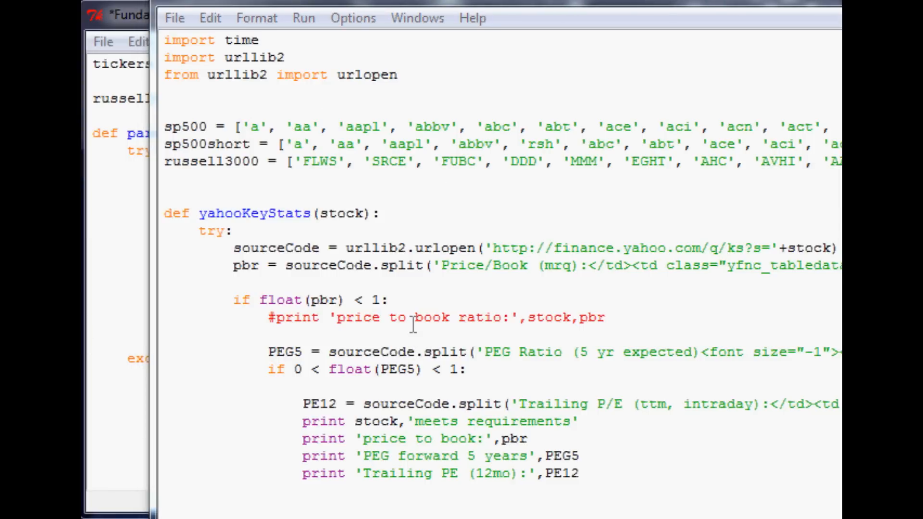
{"action": "mouse_move", "coordinate": [534, 203]}
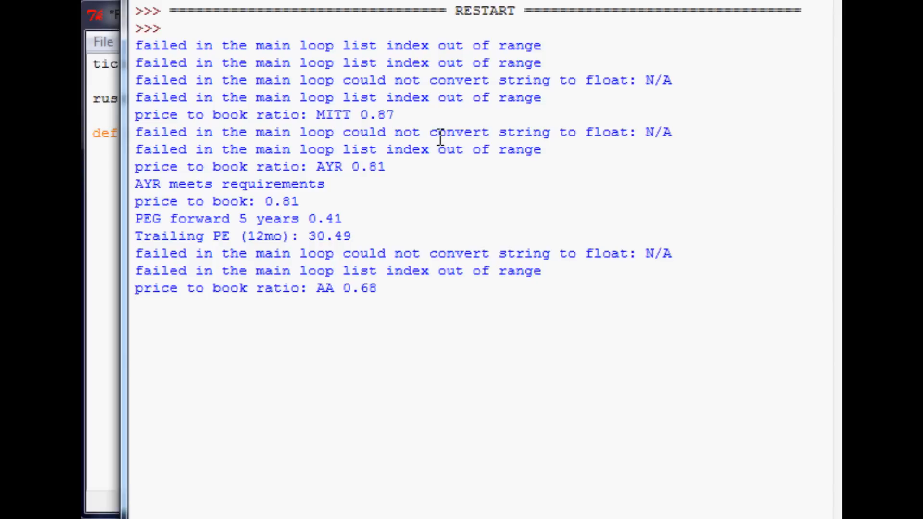
{"action": "mouse_move", "coordinate": [449, 126]}
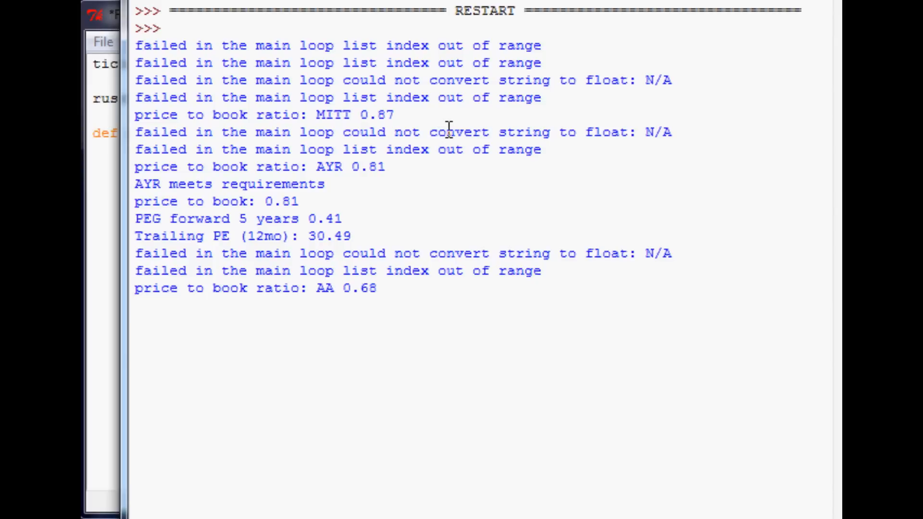
{"action": "mouse_move", "coordinate": [229, 126]}
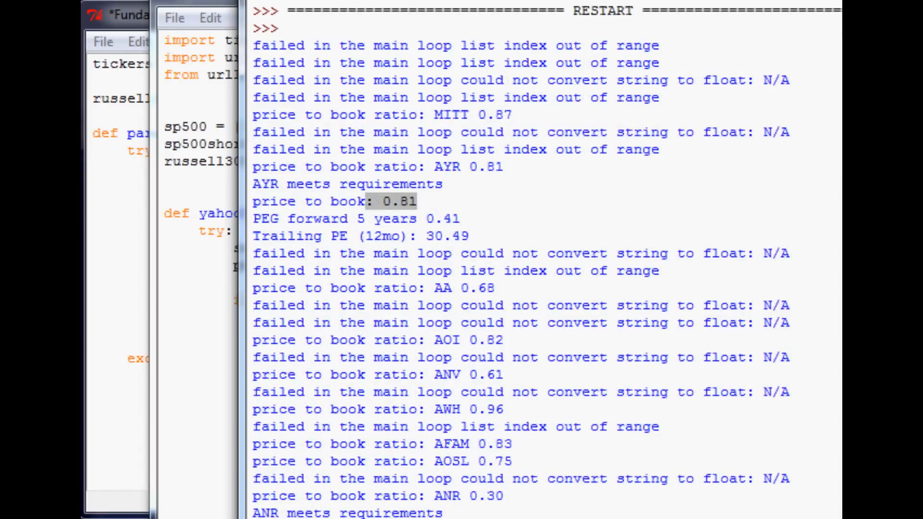
Step: Scroll the shell's price-to-book output, including ANR and AYR, then return to the script window
{"action": "scroll", "scroll_direction": "down", "scroll_amount": 3}
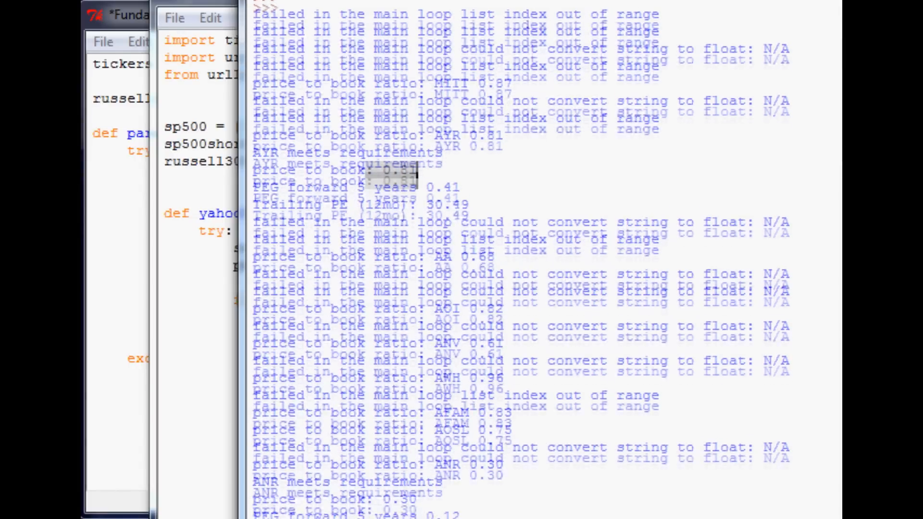
{"action": "scroll", "scroll_direction": "down", "scroll_amount": 3}
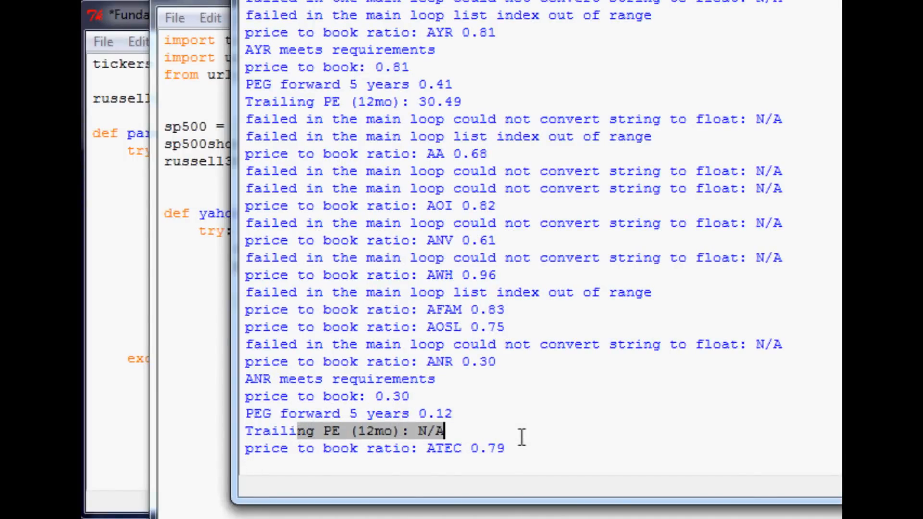
{"action": "scroll", "scroll_direction": "down", "scroll_amount": 3}
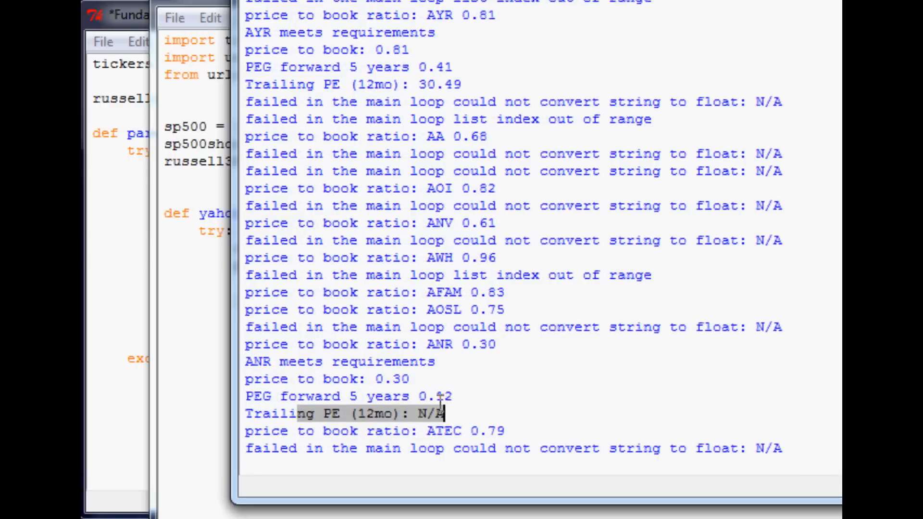
{"action": "scroll", "scroll_direction": "down", "scroll_amount": 3}
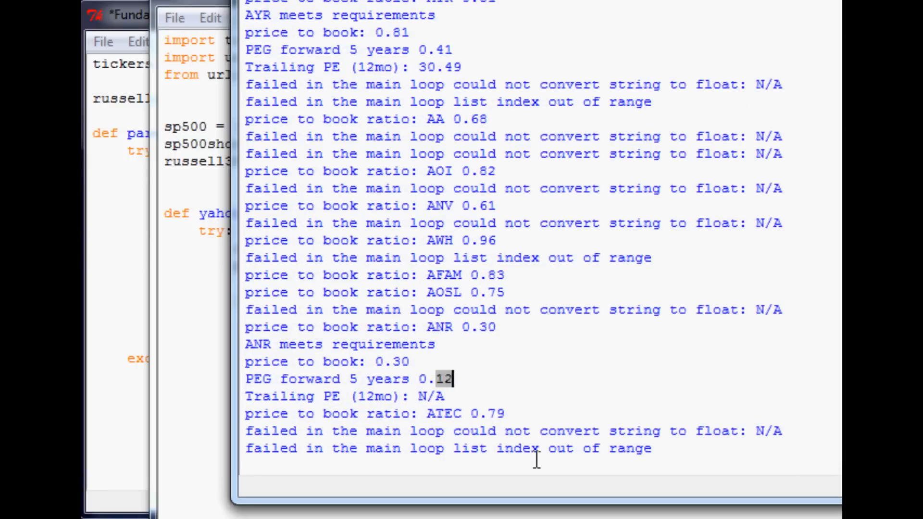
{"action": "mouse_move", "coordinate": [392, 421]}
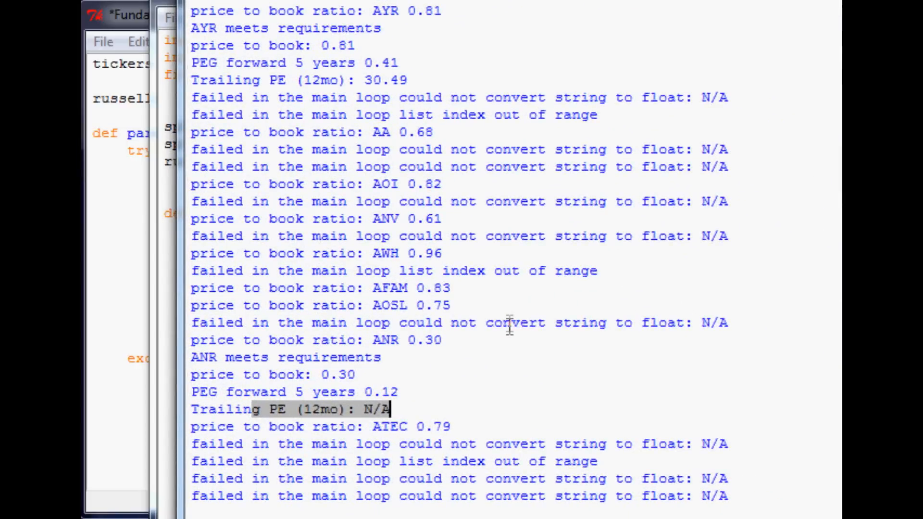
{"action": "scroll", "scroll_direction": "down", "scroll_amount": 3}
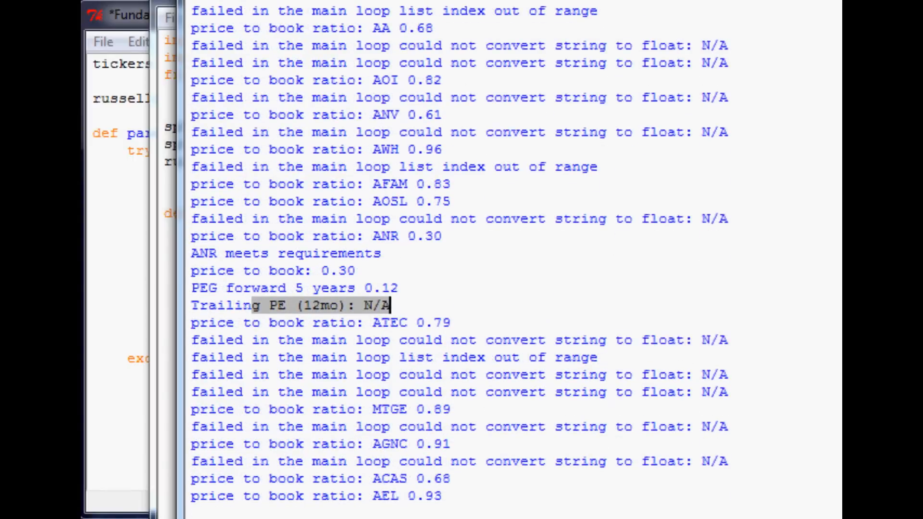
{"action": "left_click", "coordinate": [177, 18]}
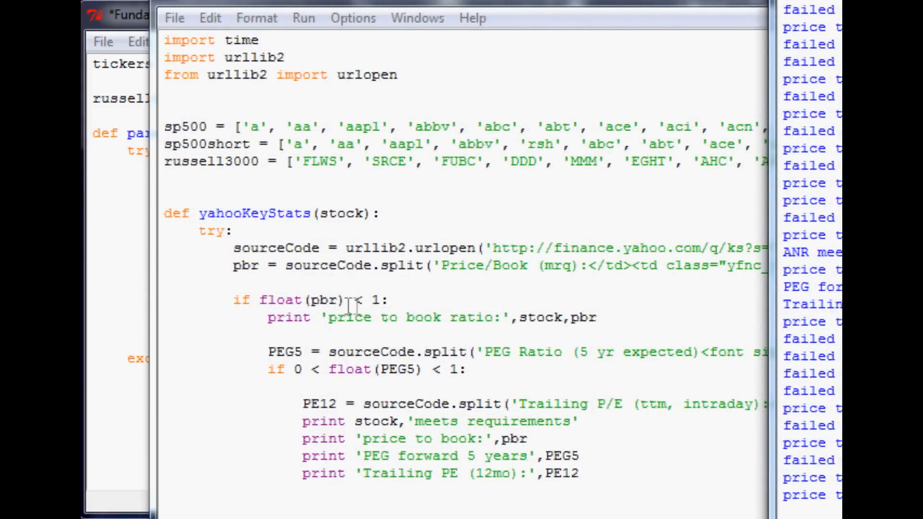